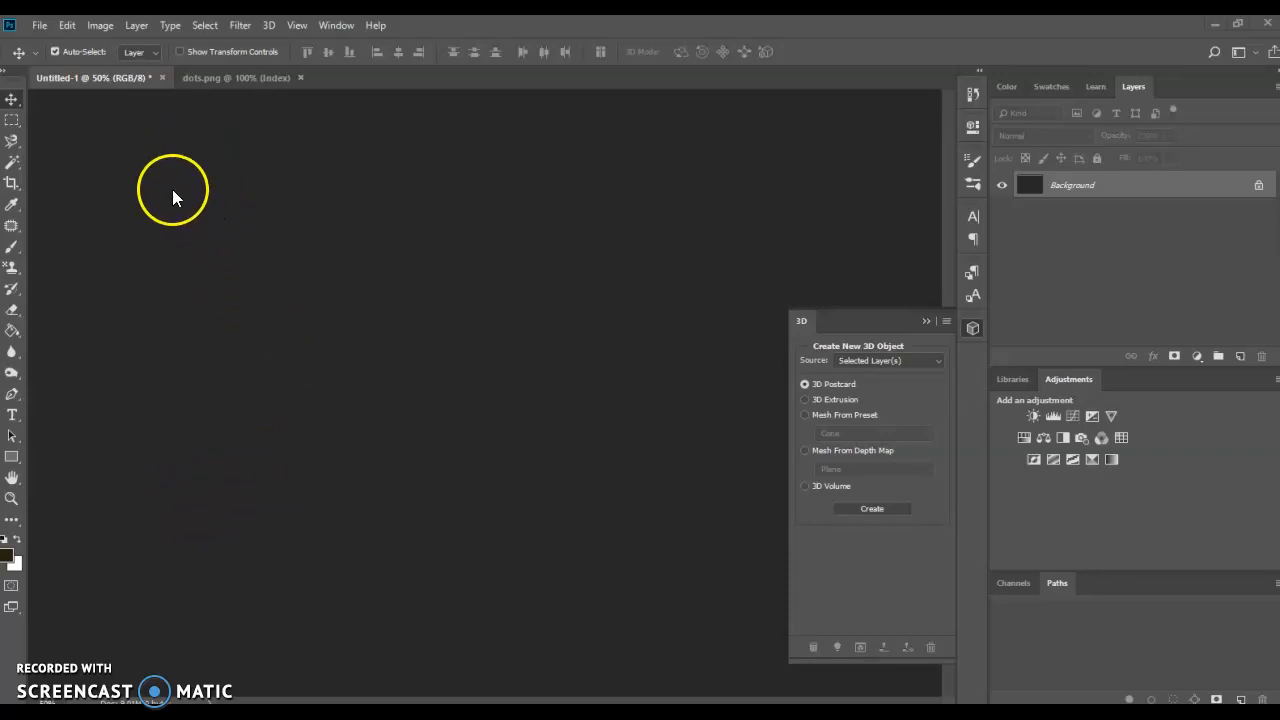
- Create a new blank 7 × 5 inch, 300 ppi white document from the Default Photoshop Size preset
left_click(40, 24)
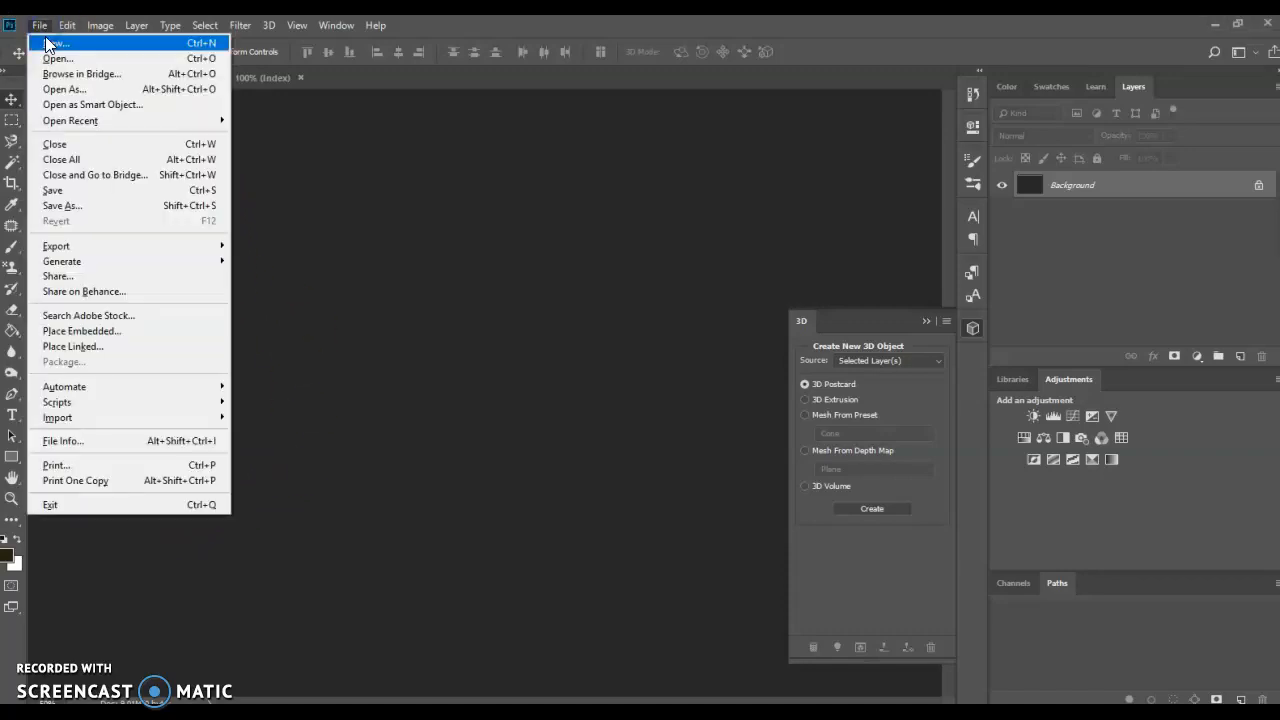
left_click(56, 44)
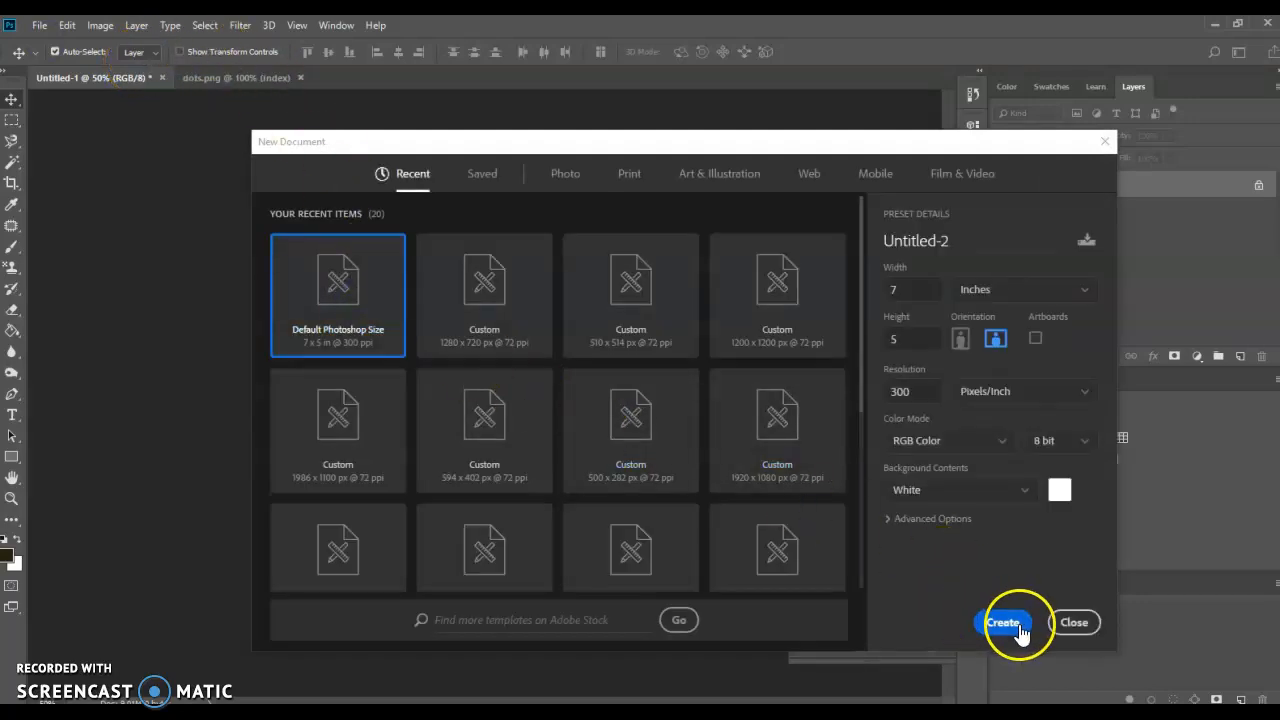
left_click(1004, 622)
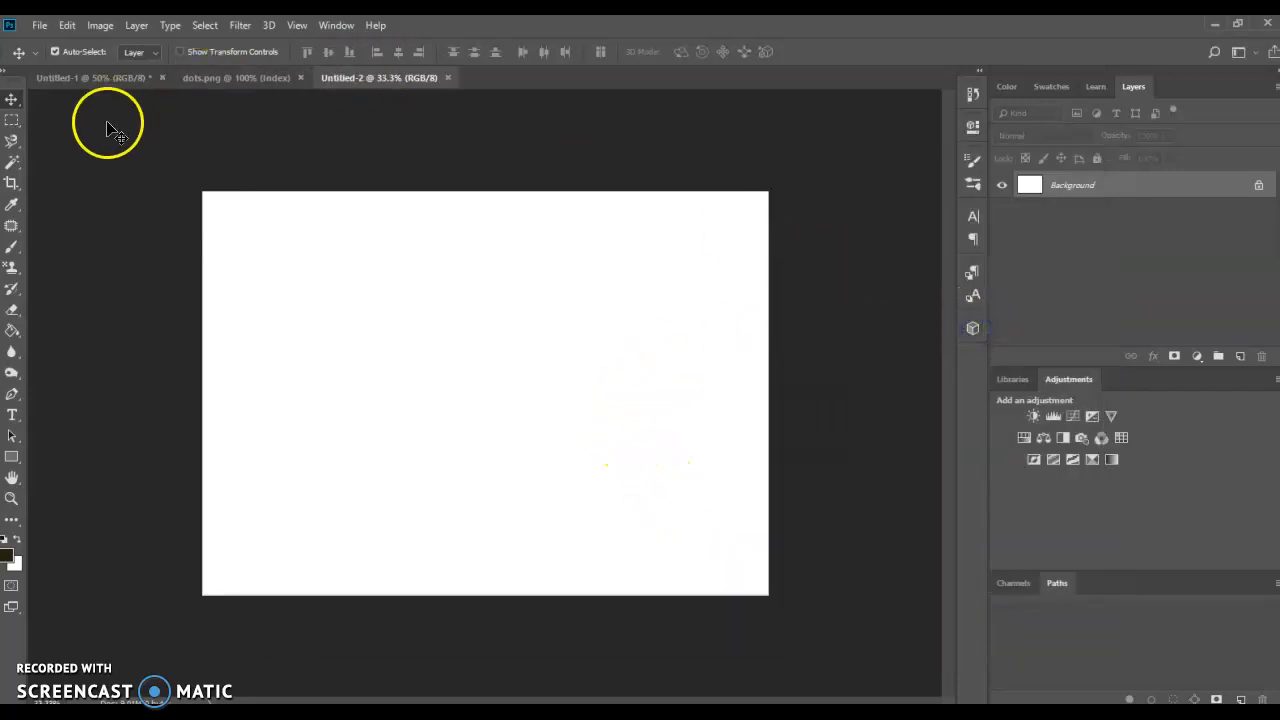
- With the Type tool, set Berlin Sans FB Demi Bold at 72 pt and pick near-black #252113
left_click(12, 414)
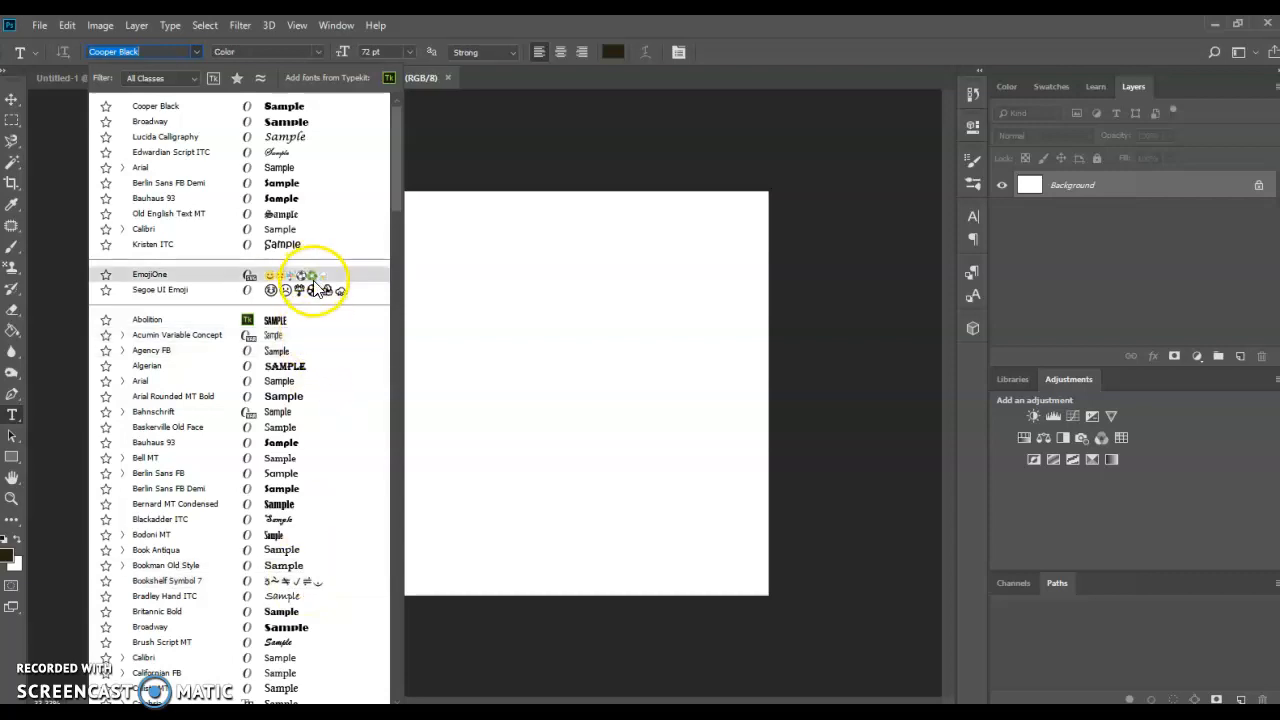
left_click(160, 288)
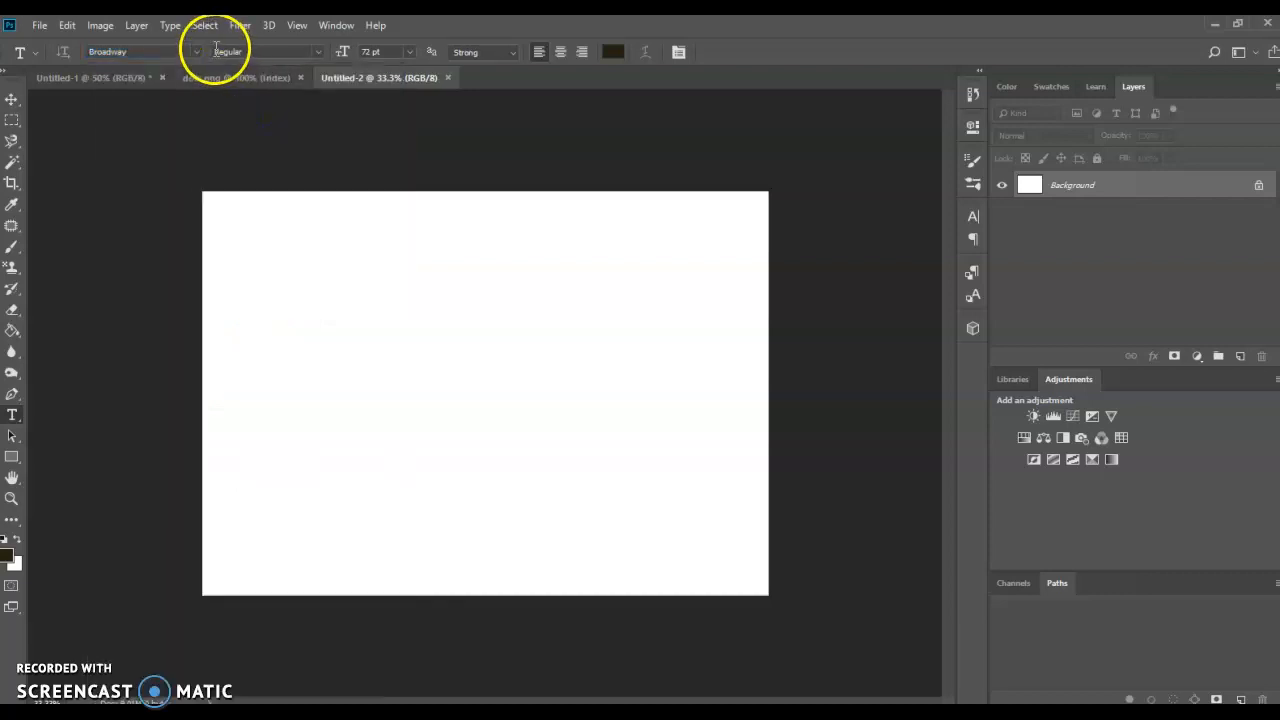
left_click(140, 52)
type("Cooper Black")
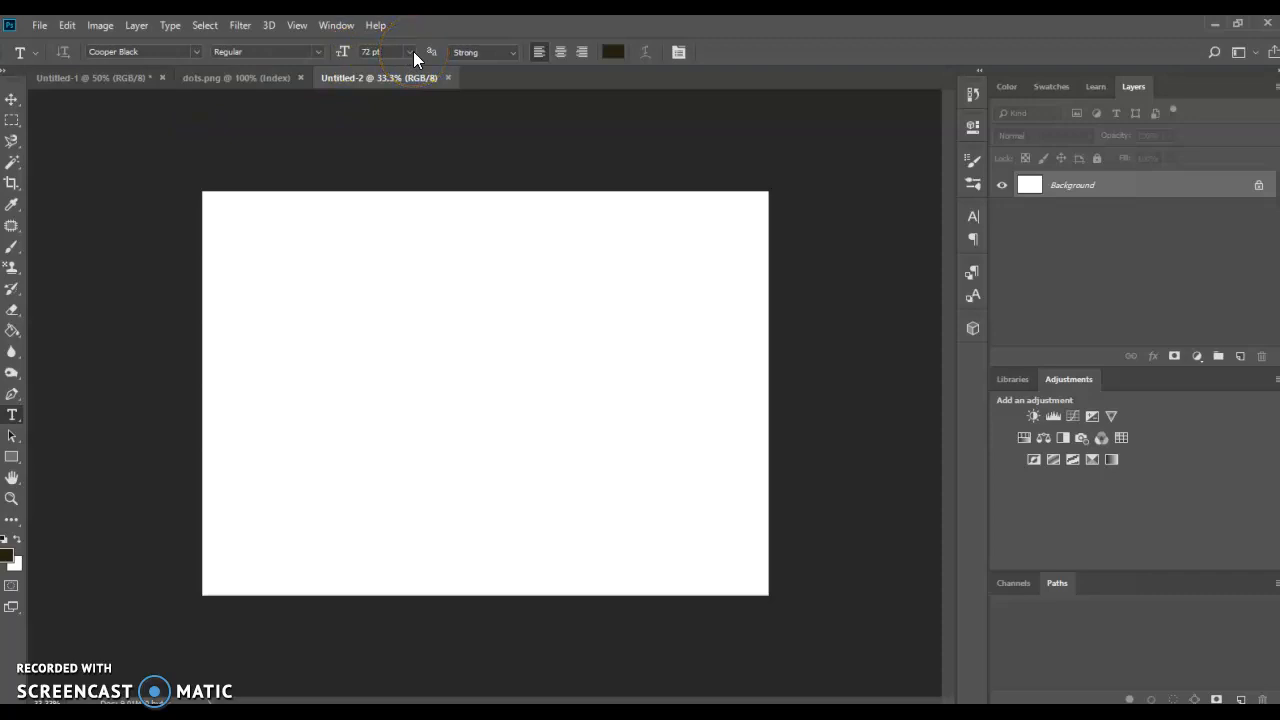
left_click(140, 52)
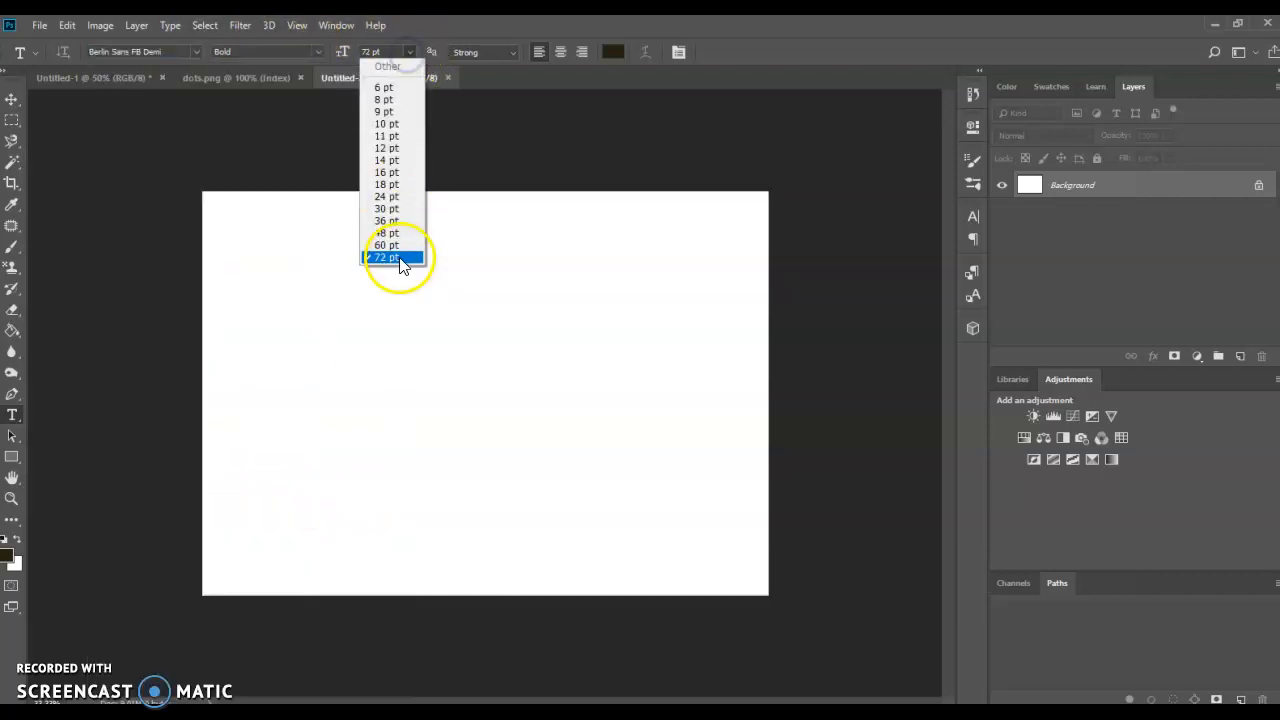
left_click(386, 256)
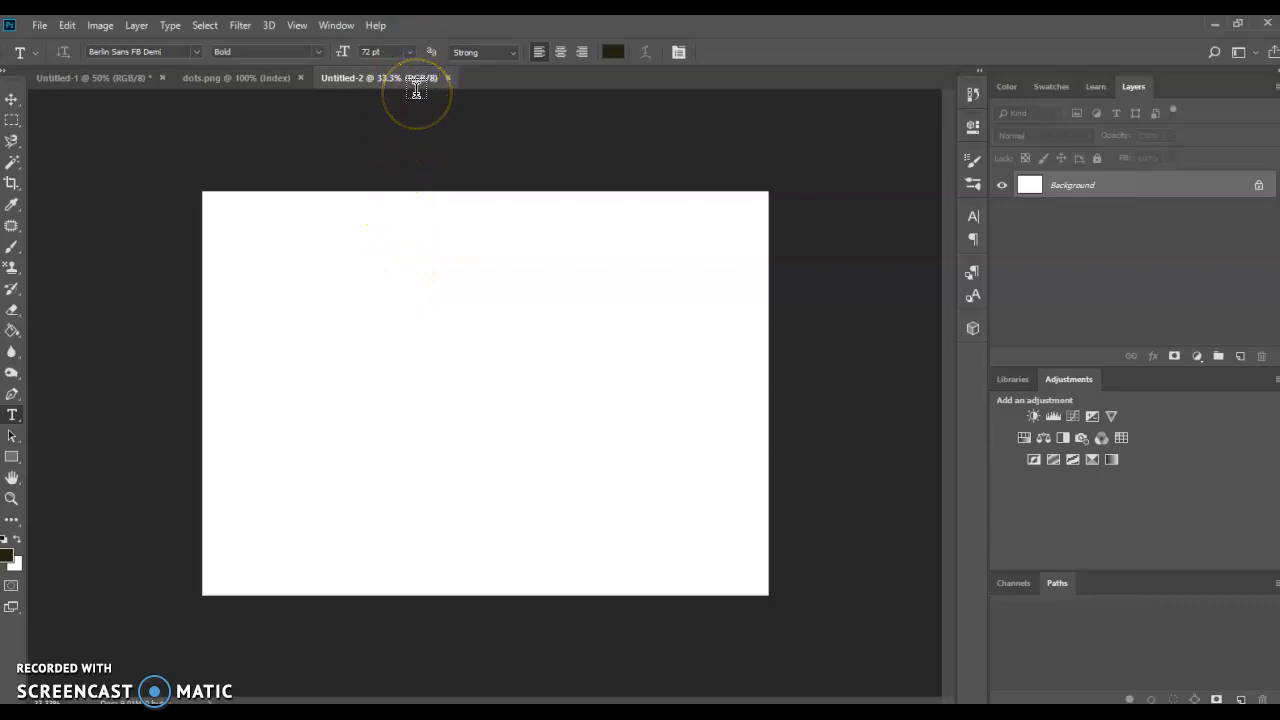
left_click(416, 90)
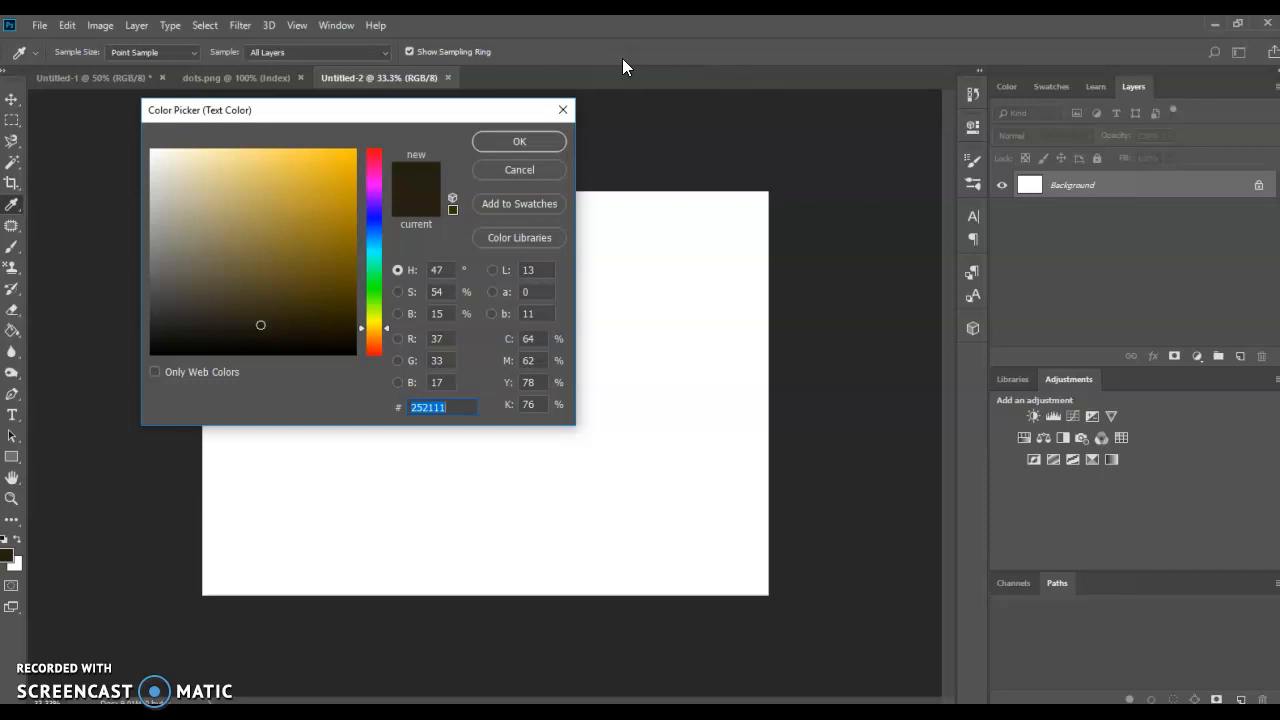
mouse_move(538, 162)
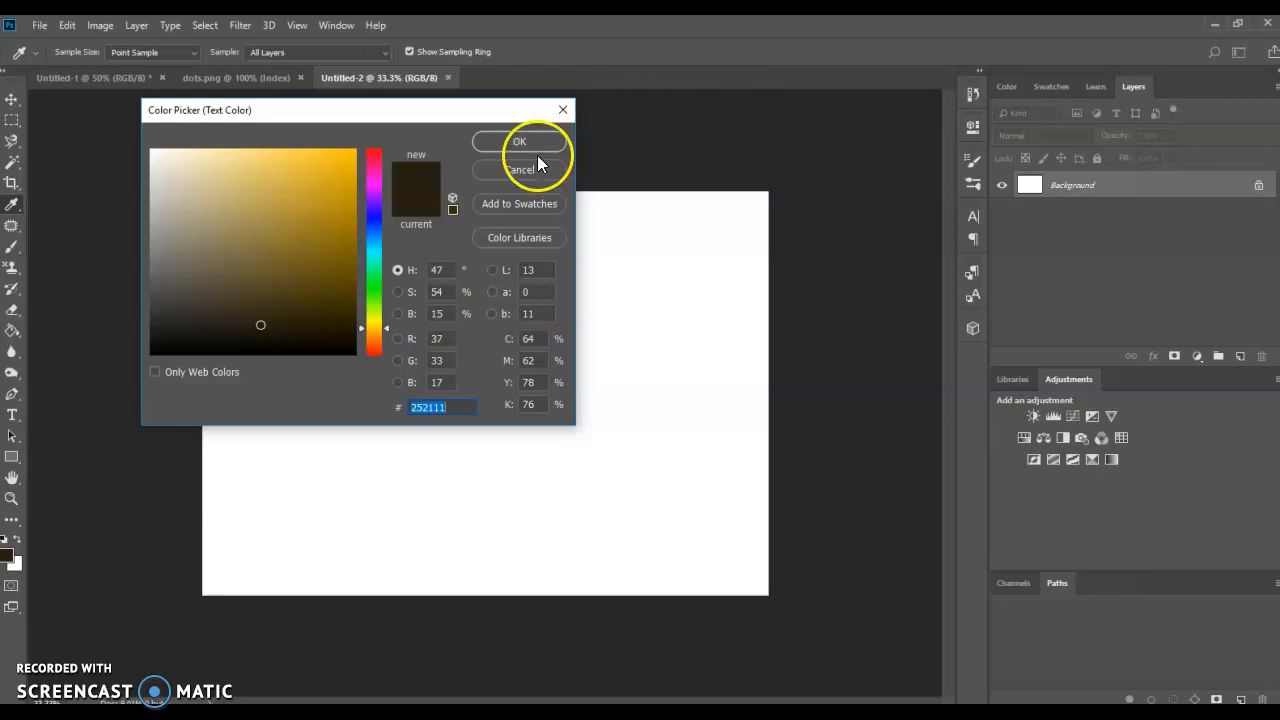
- Confirm the dark colour and set the word 'Heather' as a text layer on the canvas
left_click(520, 140)
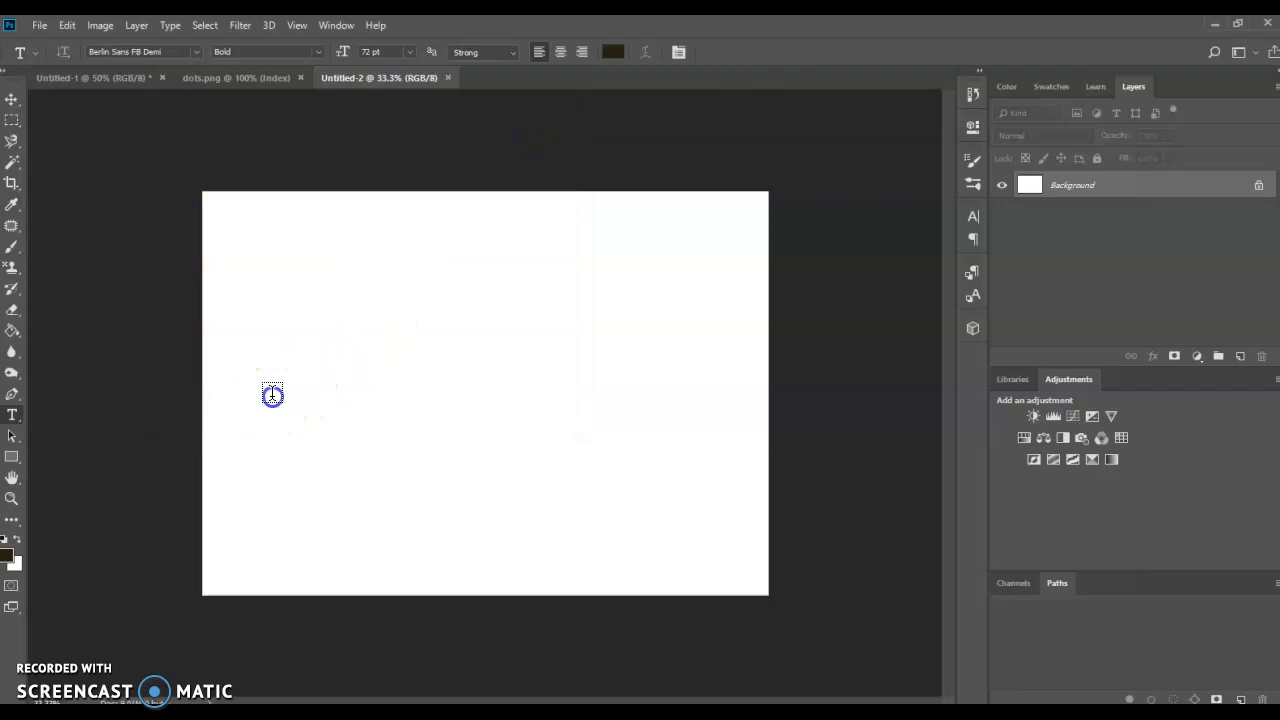
left_click(272, 394)
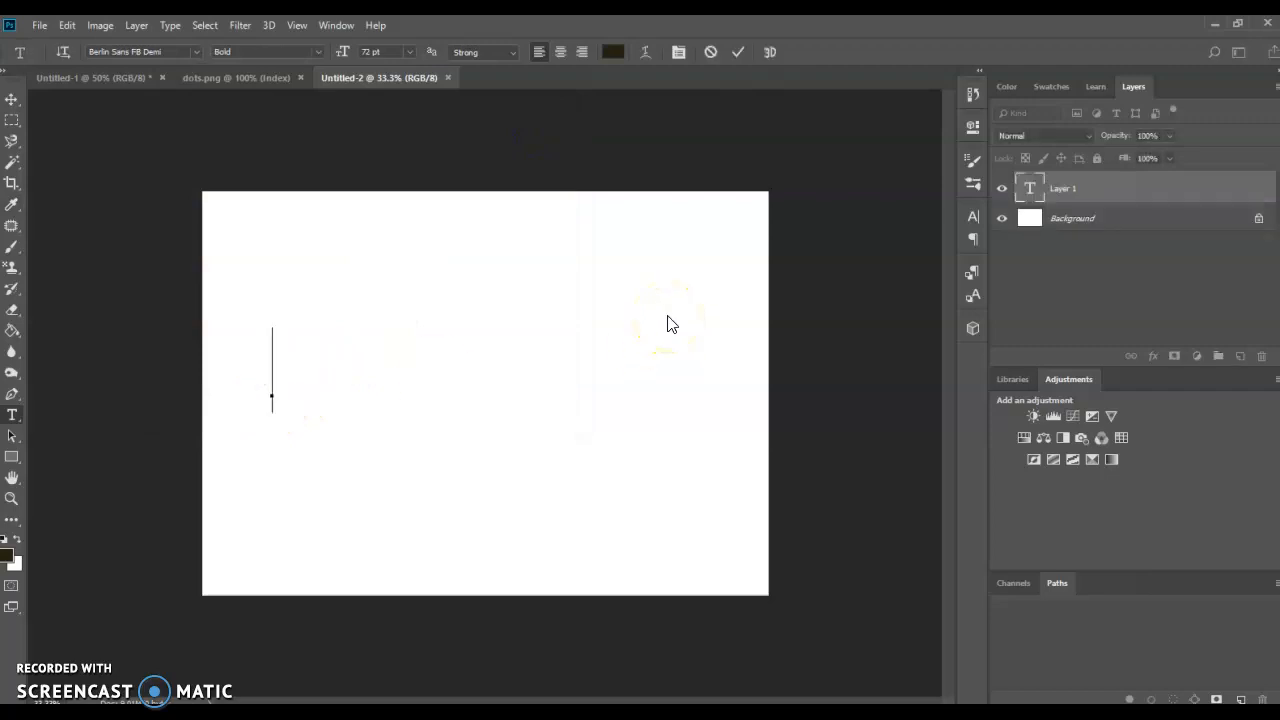
type("Heather")
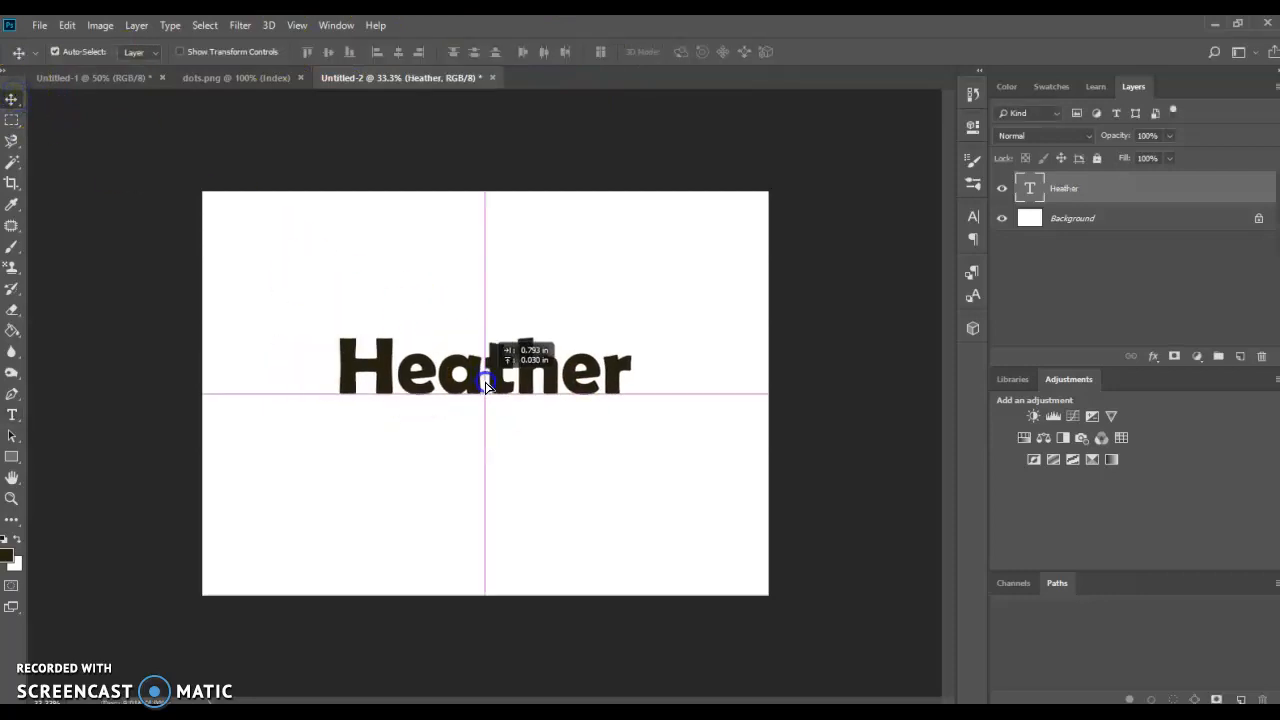
mouse_move(584, 316)
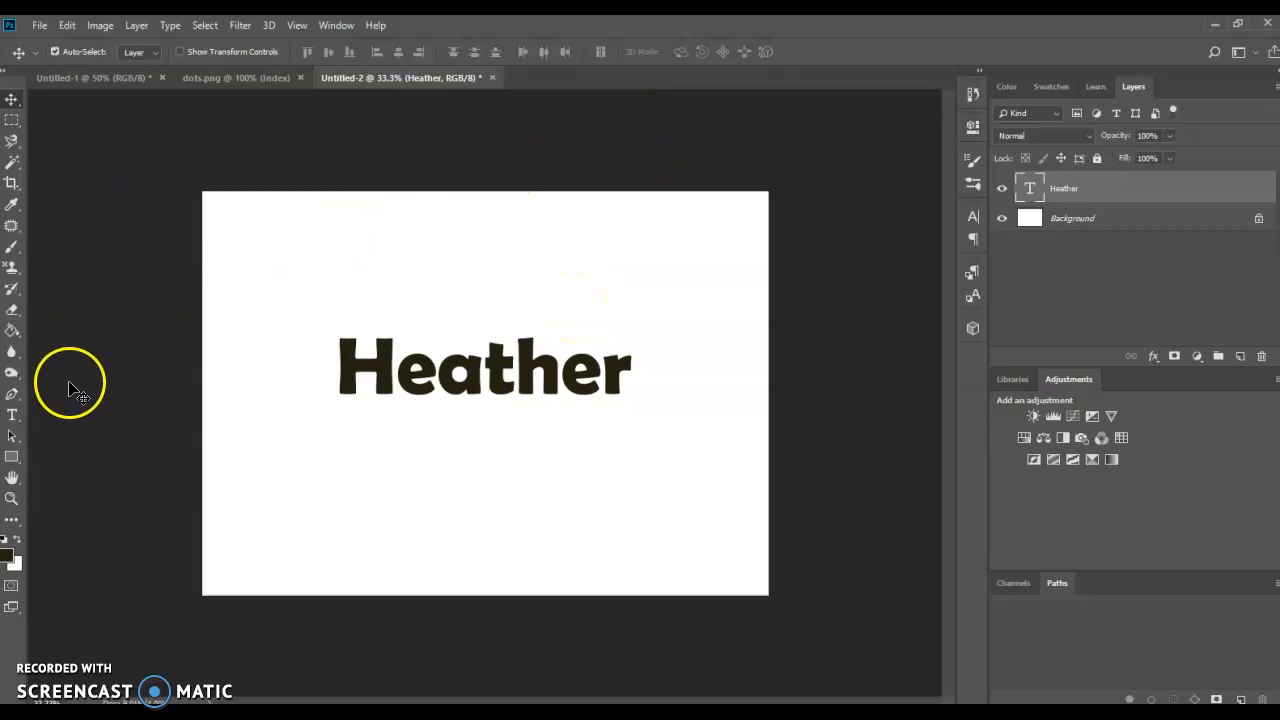
- Warp the Heather text with the Flag style, Bend +27 and Horizontal Distortion +24
left_click(12, 414)
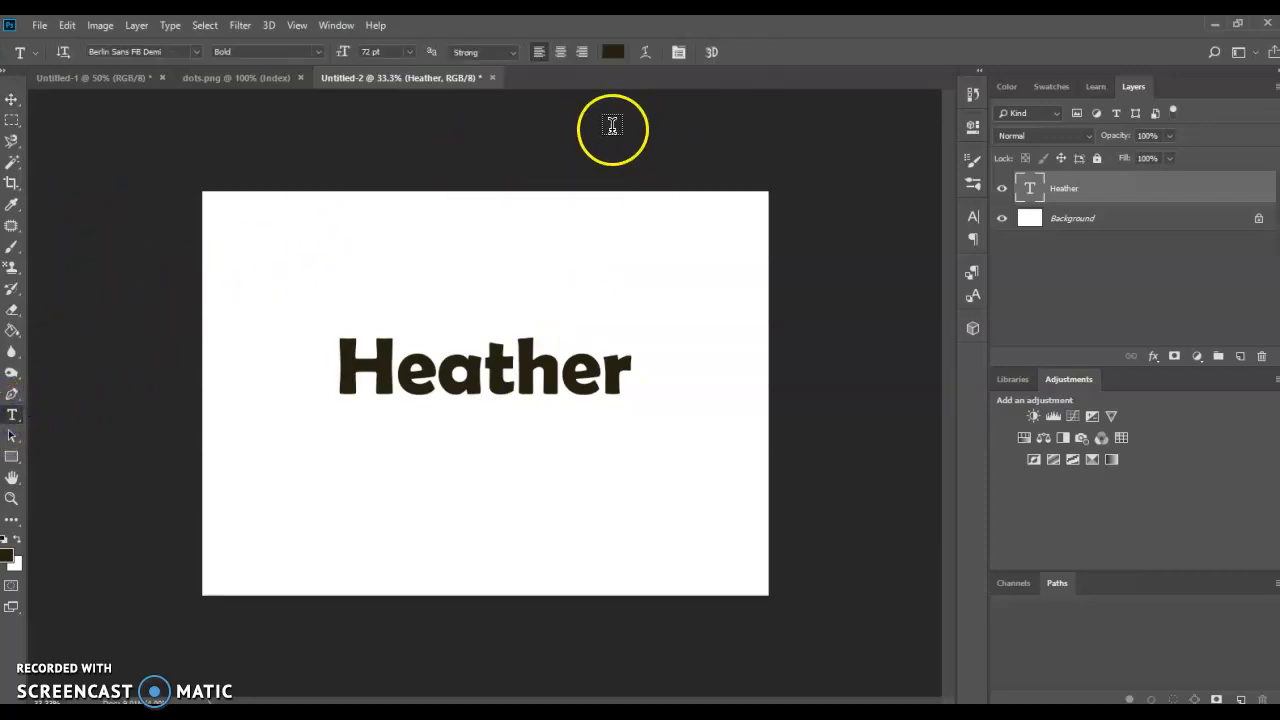
mouse_move(96, 64)
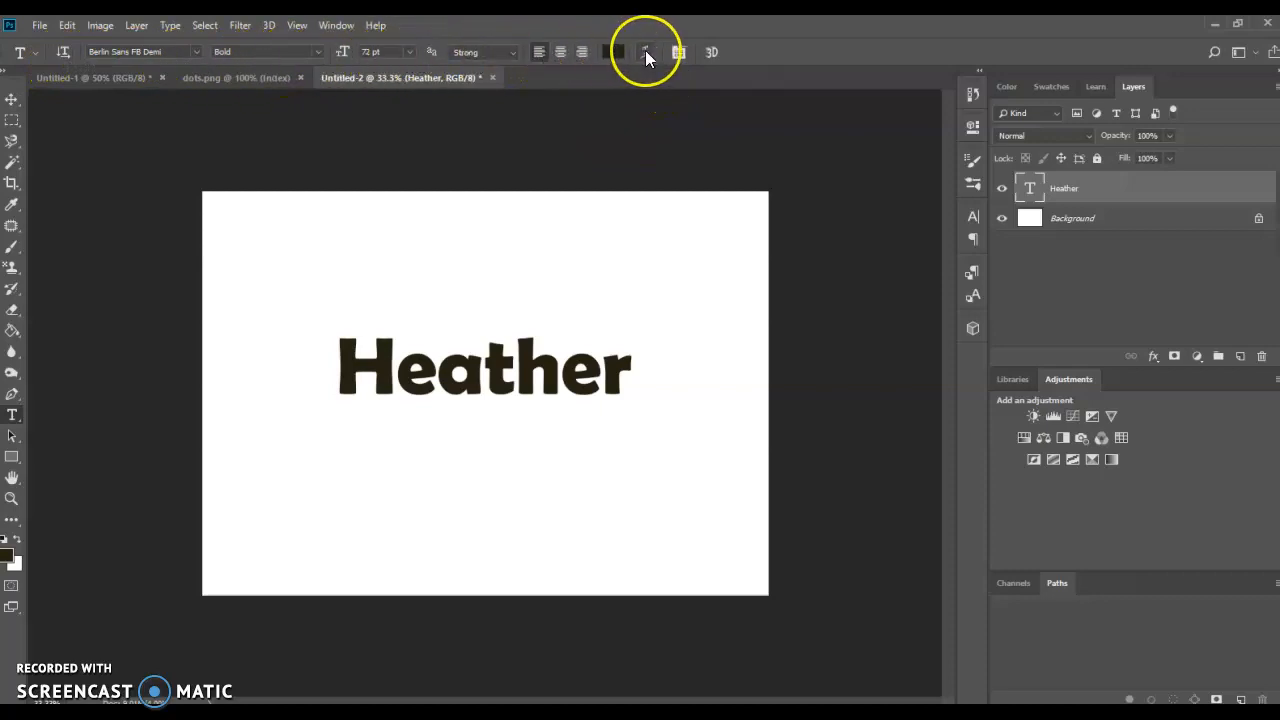
mouse_move(644, 52)
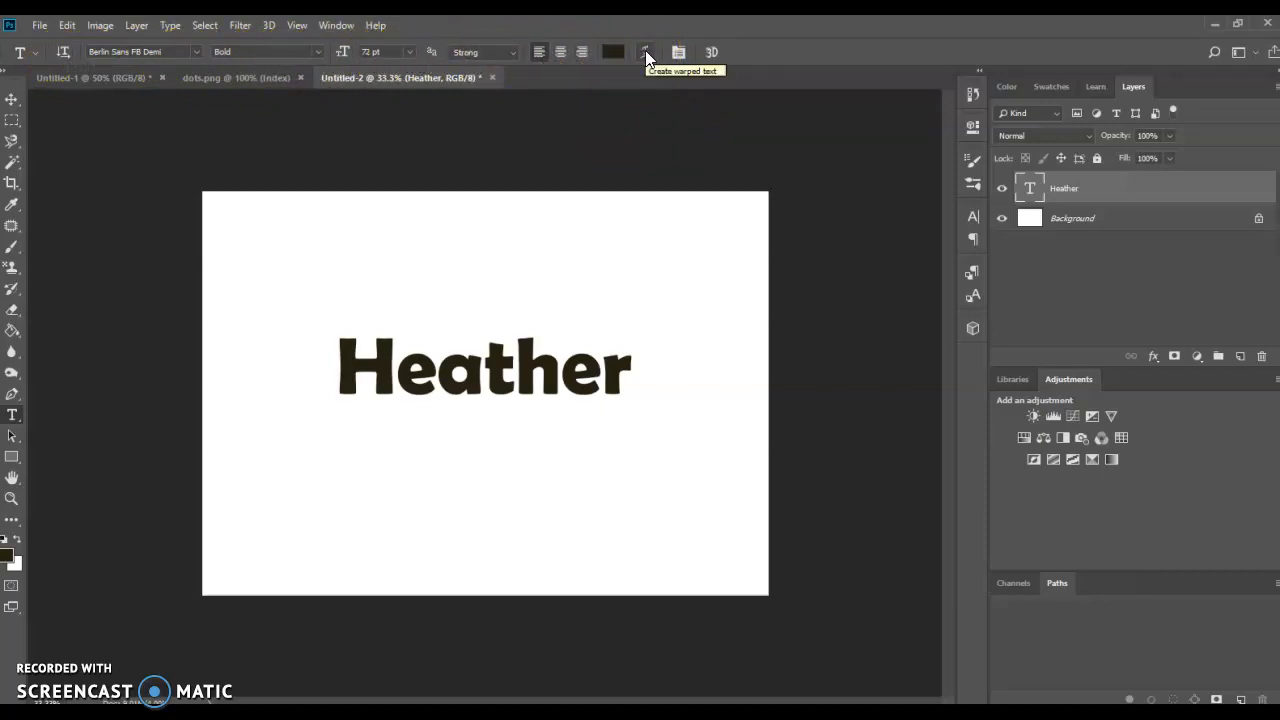
left_click(644, 52)
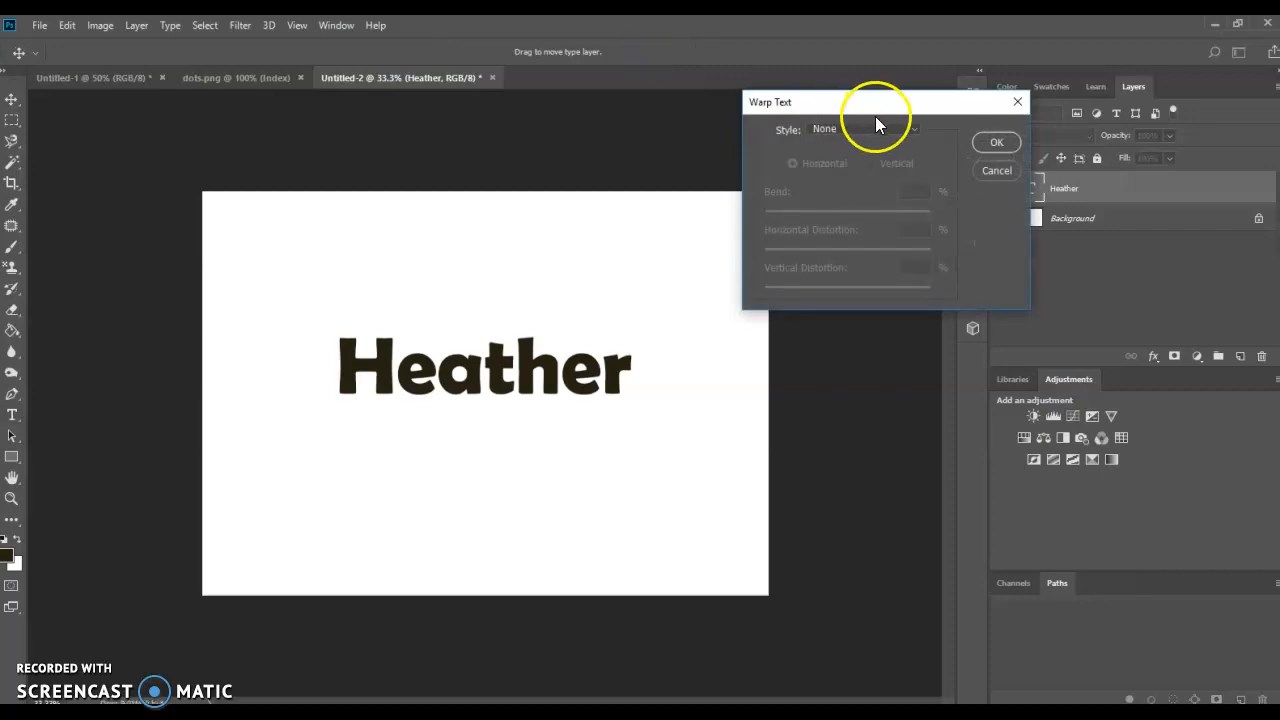
left_click(864, 128)
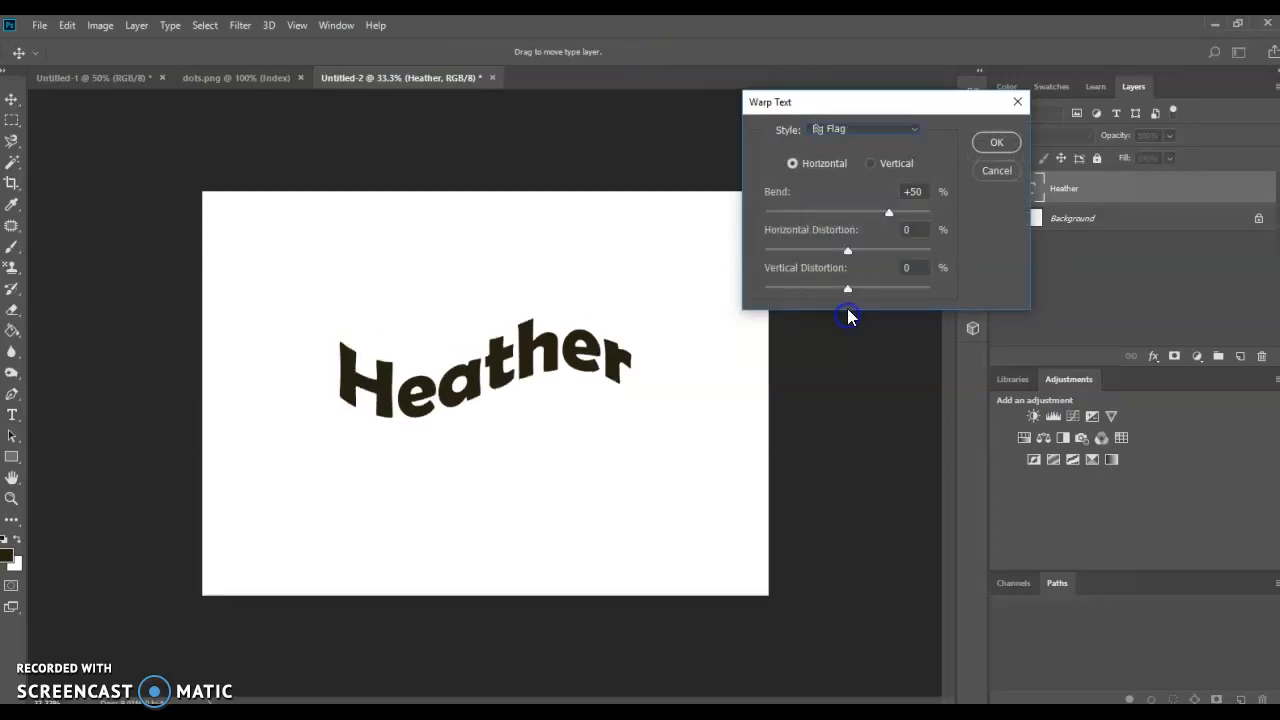
left_click(864, 128)
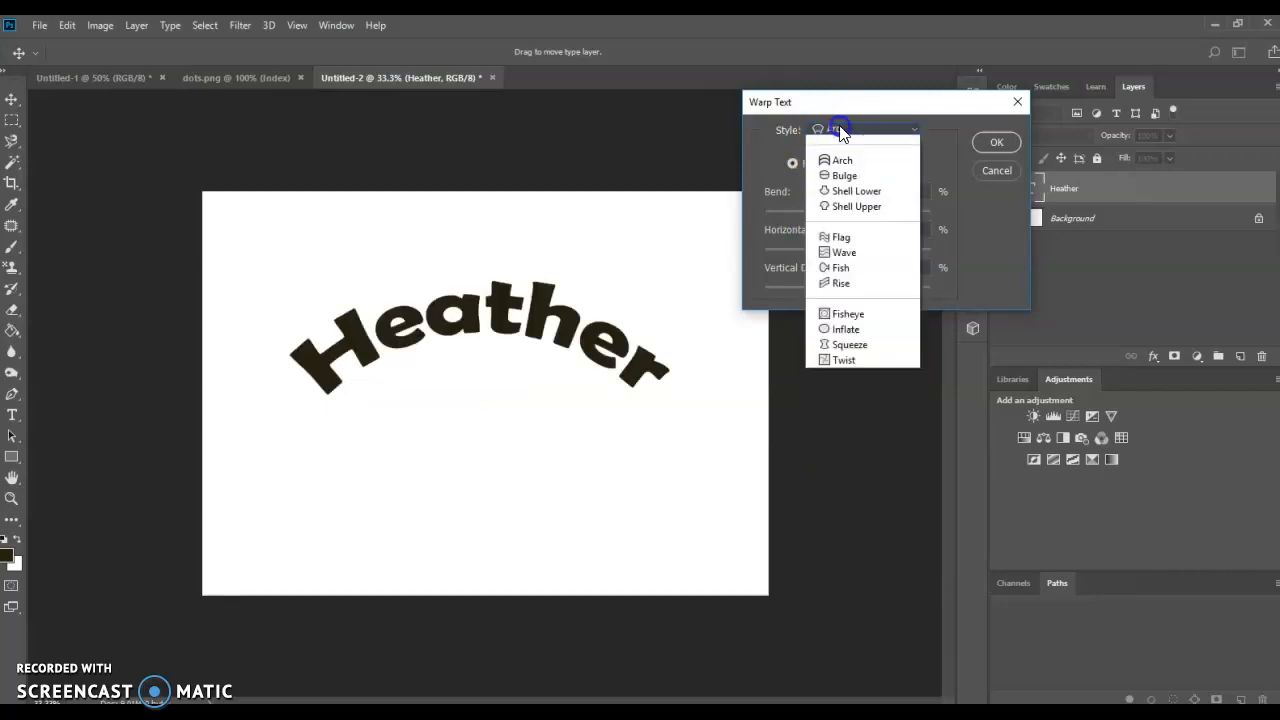
left_click(840, 236)
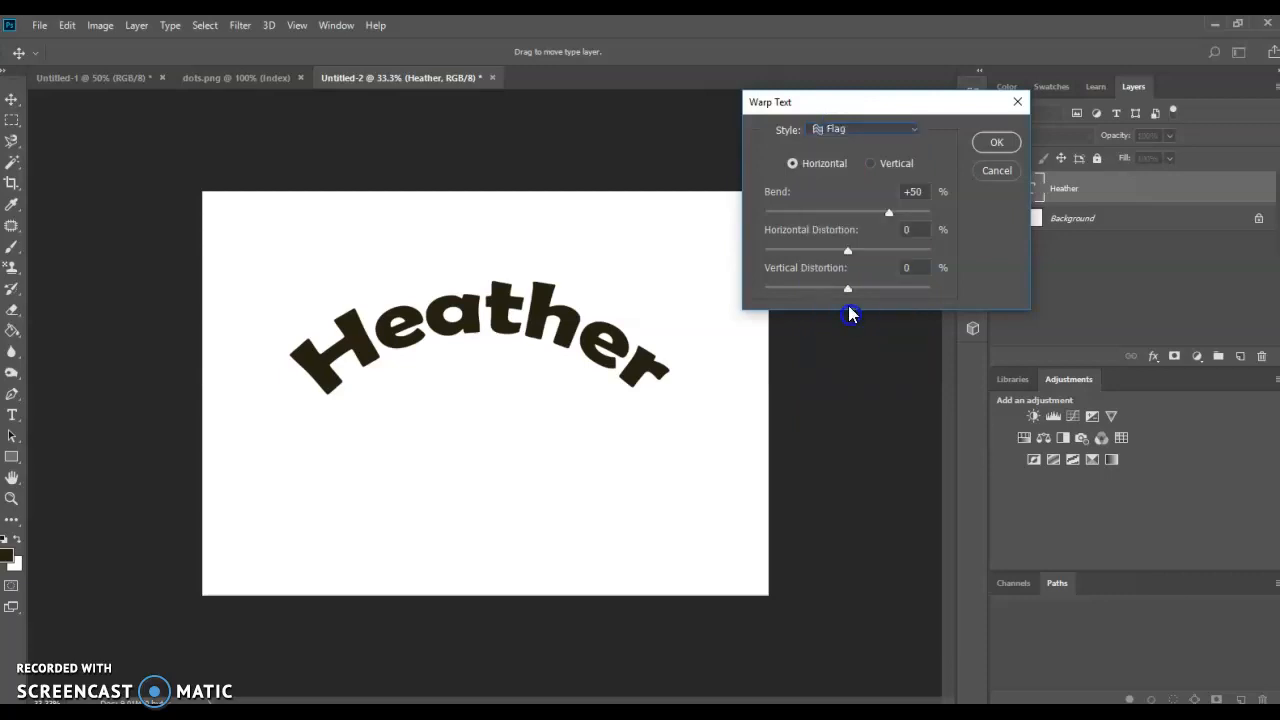
left_click_drag(888, 212, 872, 212)
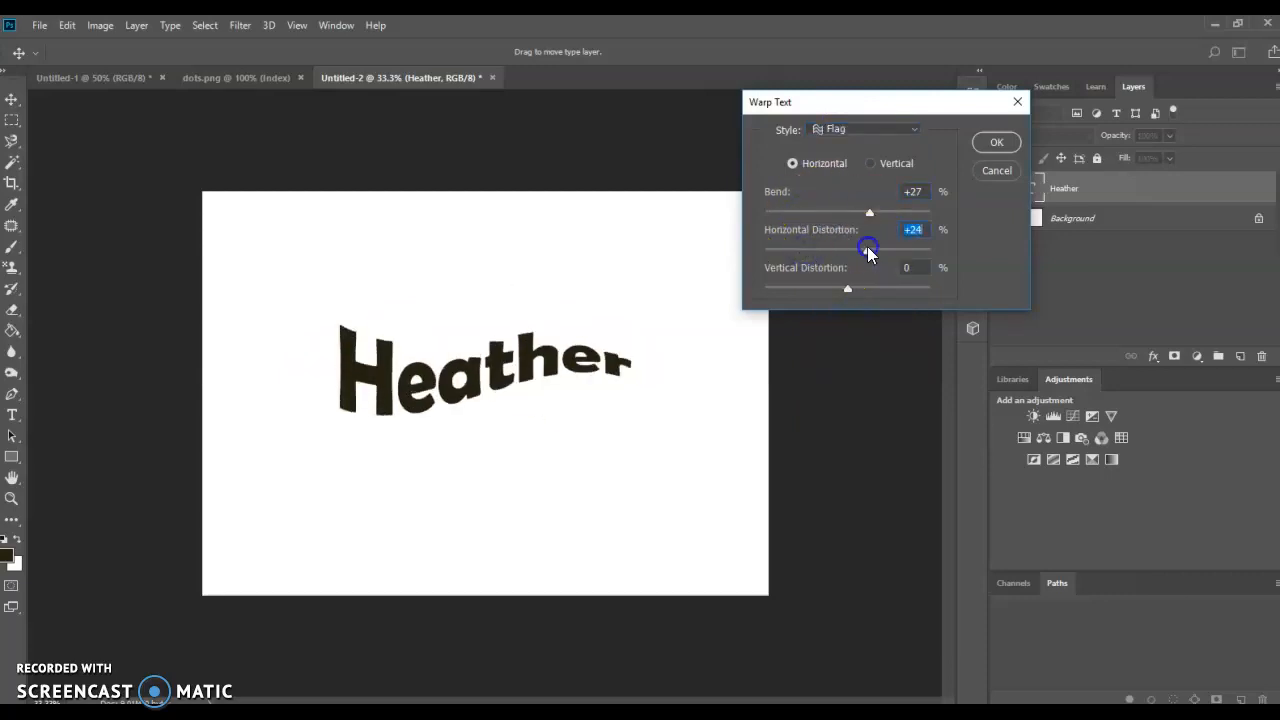
left_click_drag(848, 288, 888, 288)
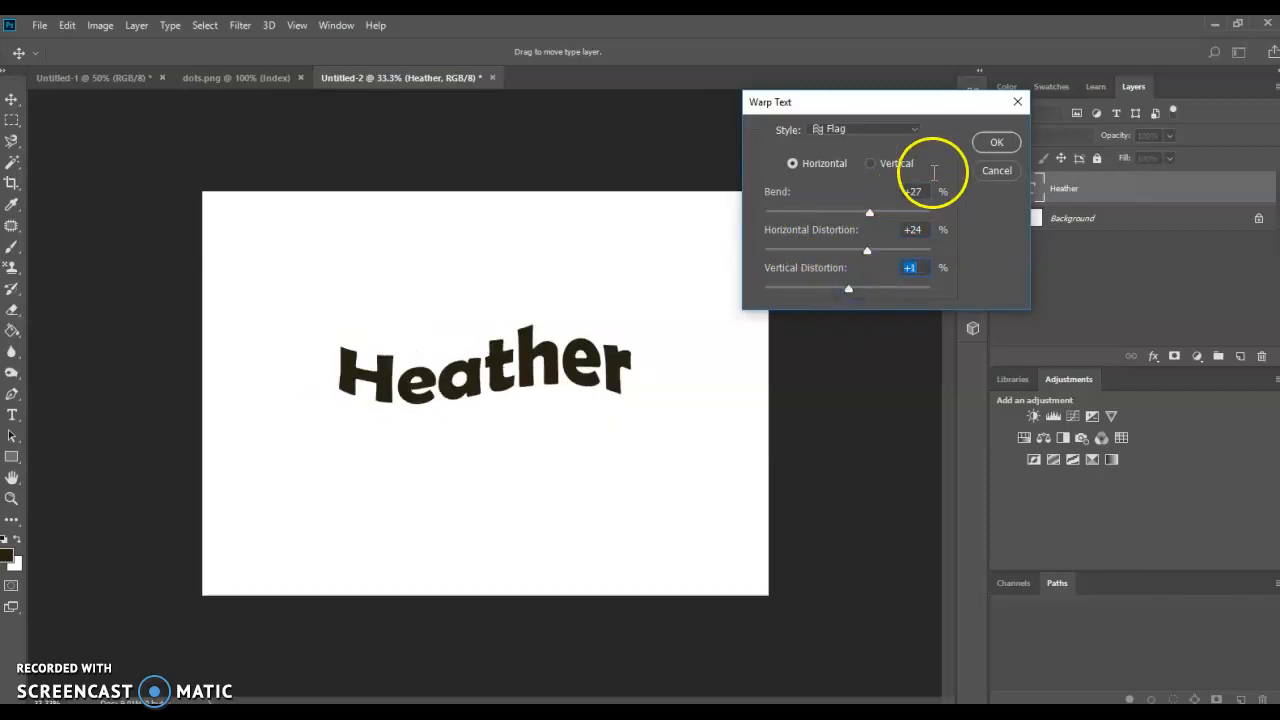
left_click(996, 140)
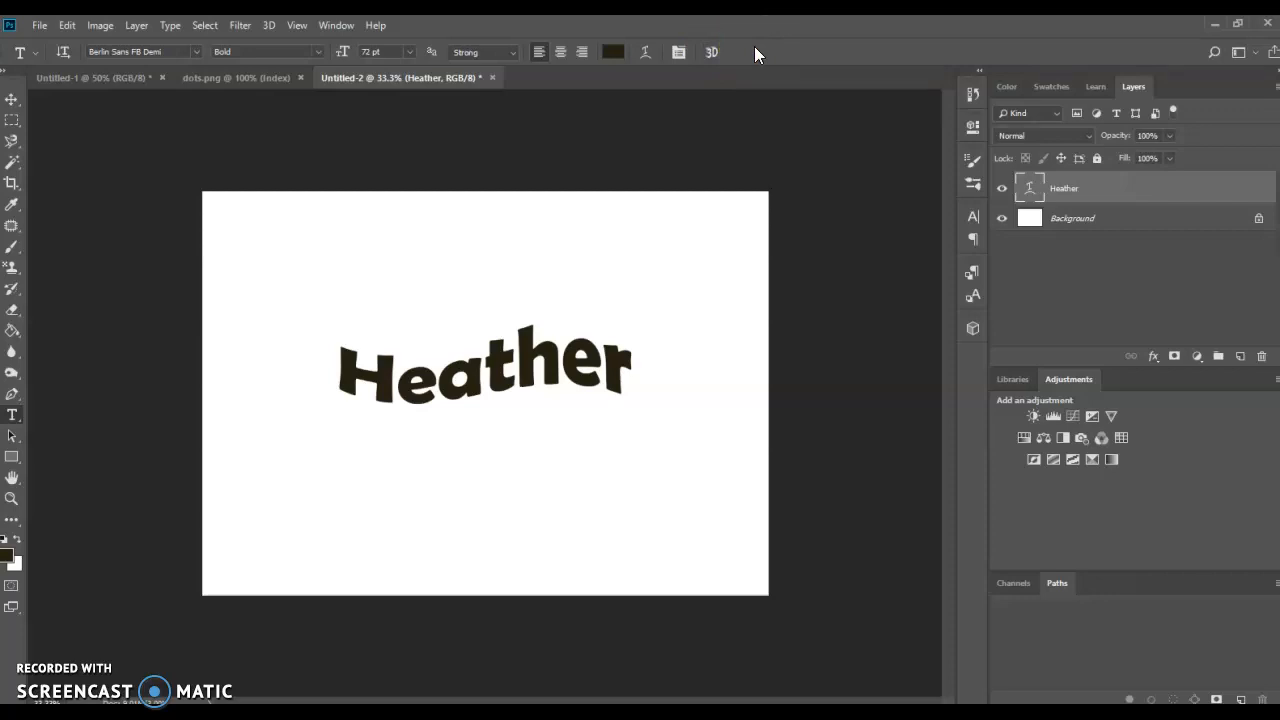
mouse_move(1030, 200)
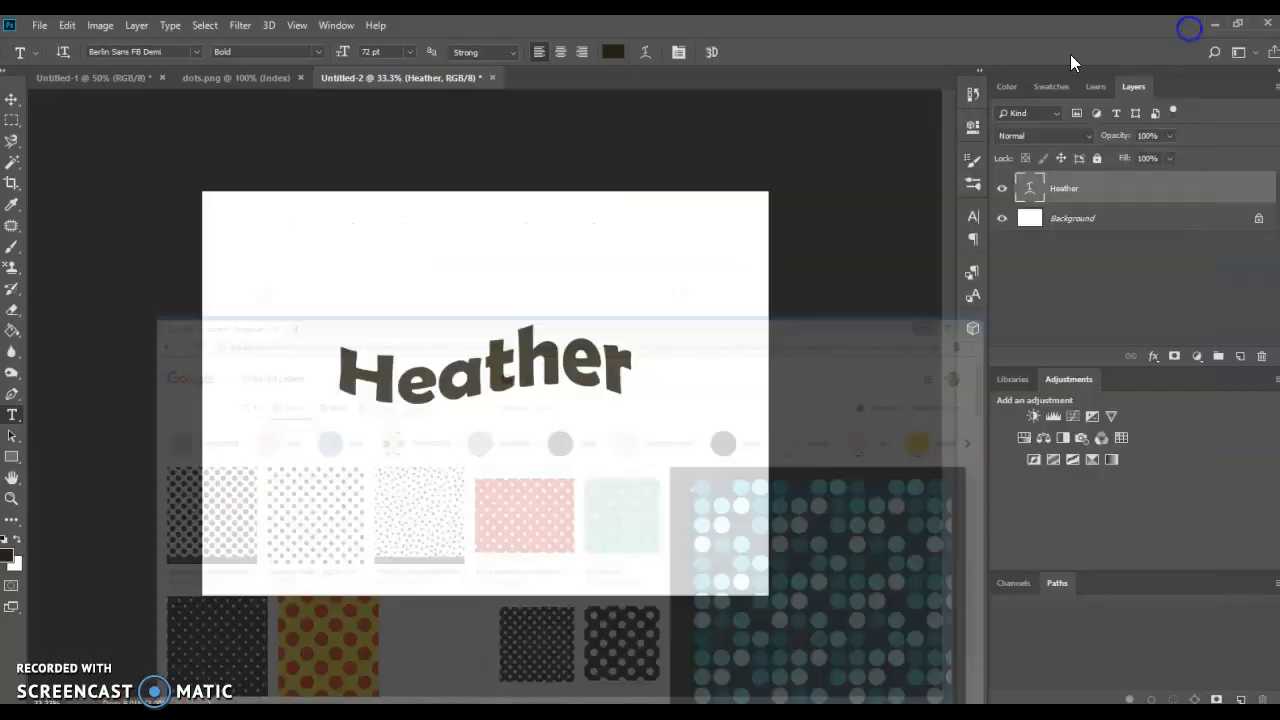
- In the dots.png tab, select the whole polka-dot pattern for copying
left_click(236, 76)
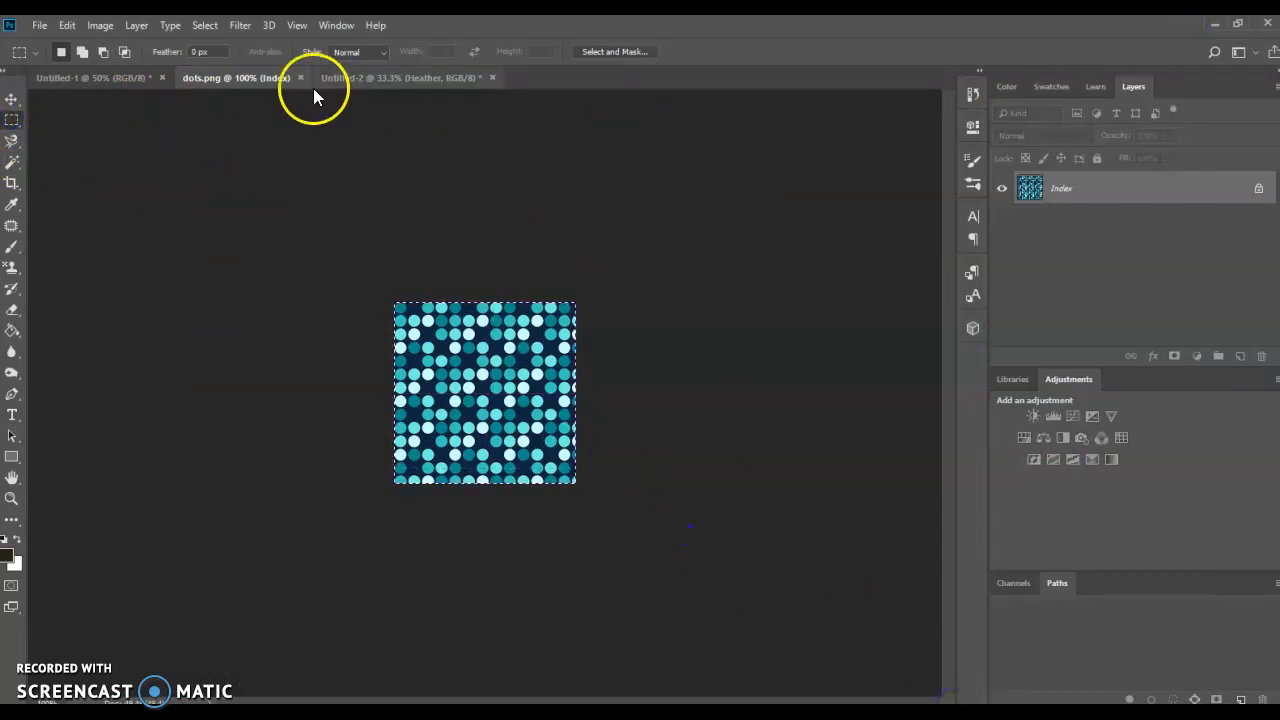
left_click(204, 24)
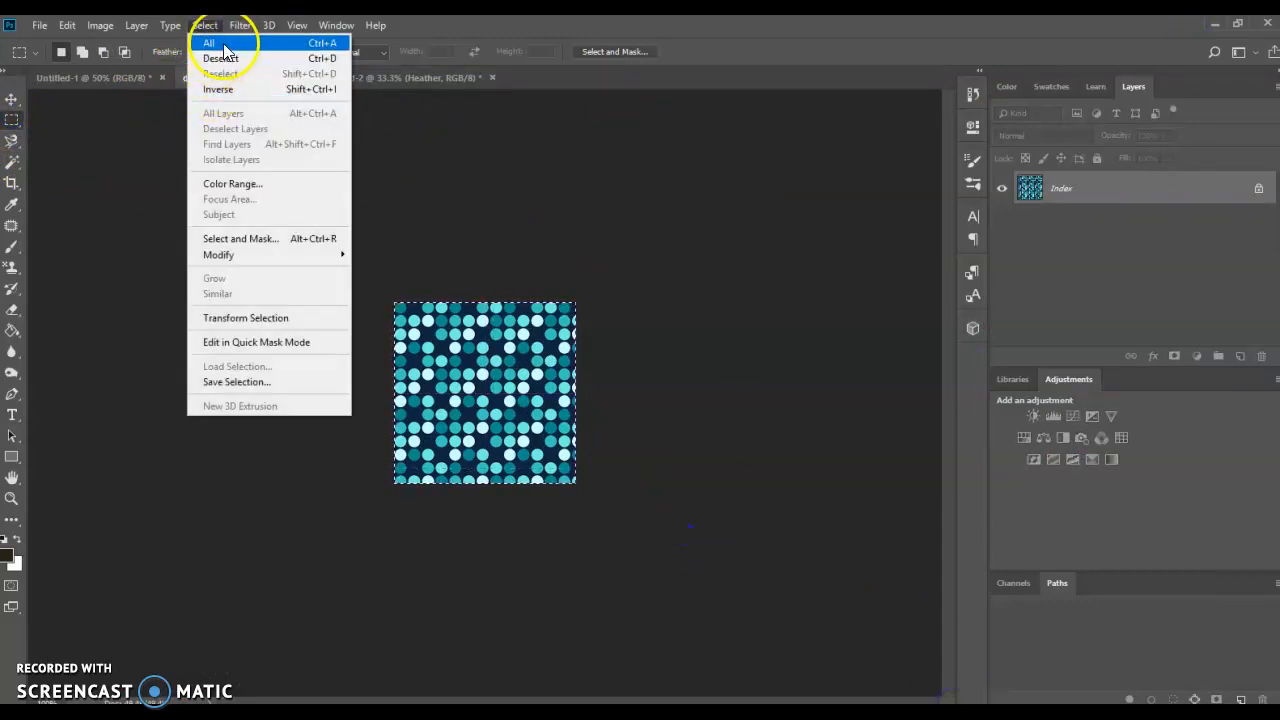
left_click(220, 58)
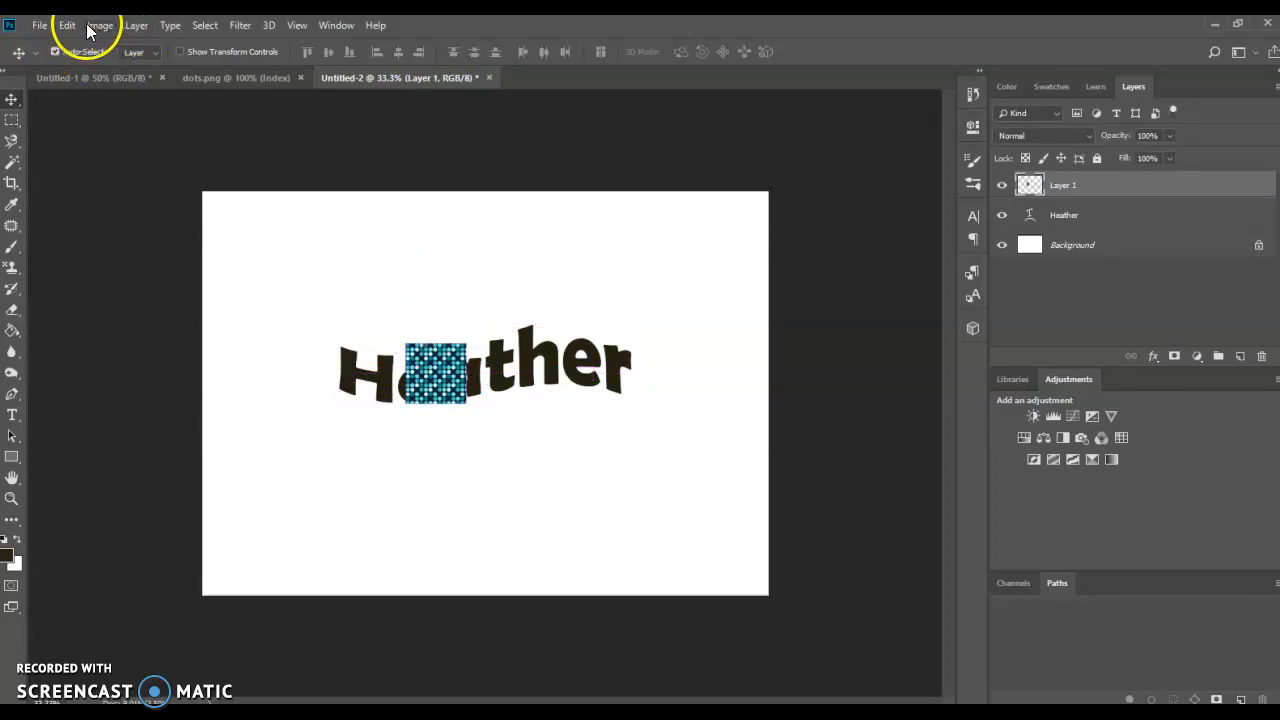
- Start Free Transform on the pasted polka-dot layer to scale it over the text
left_click(68, 24)
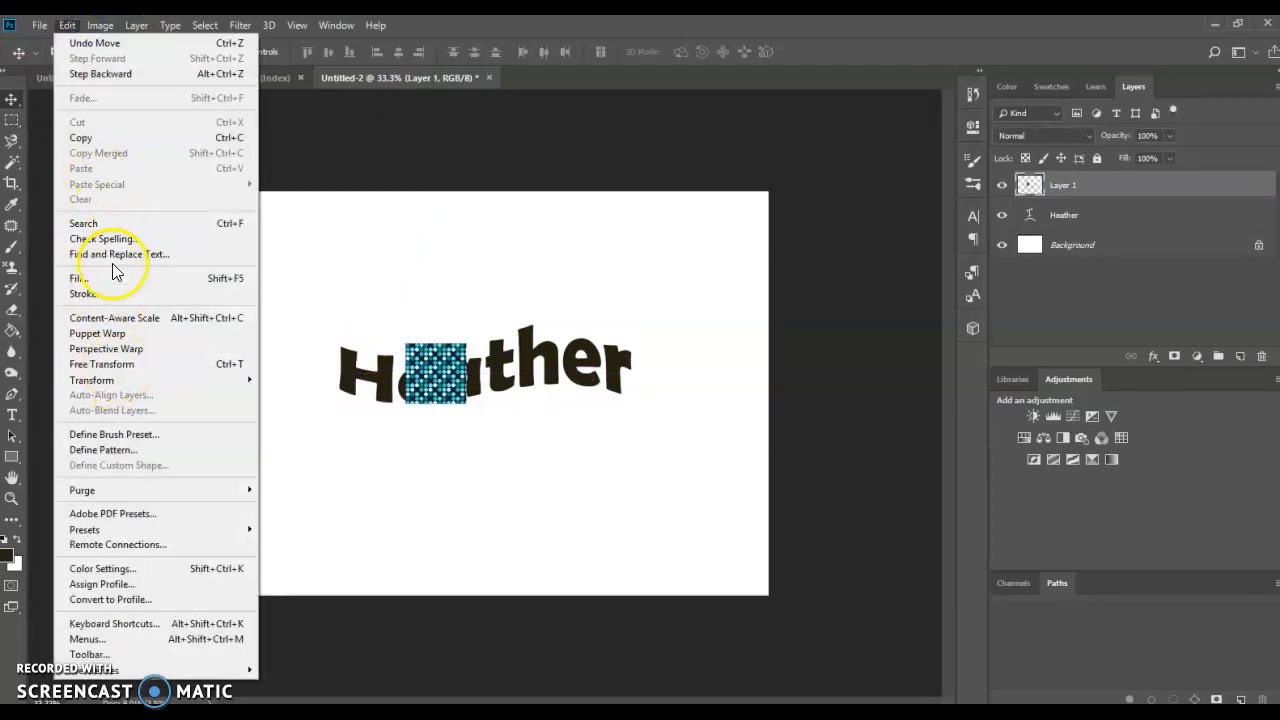
mouse_move(100, 364)
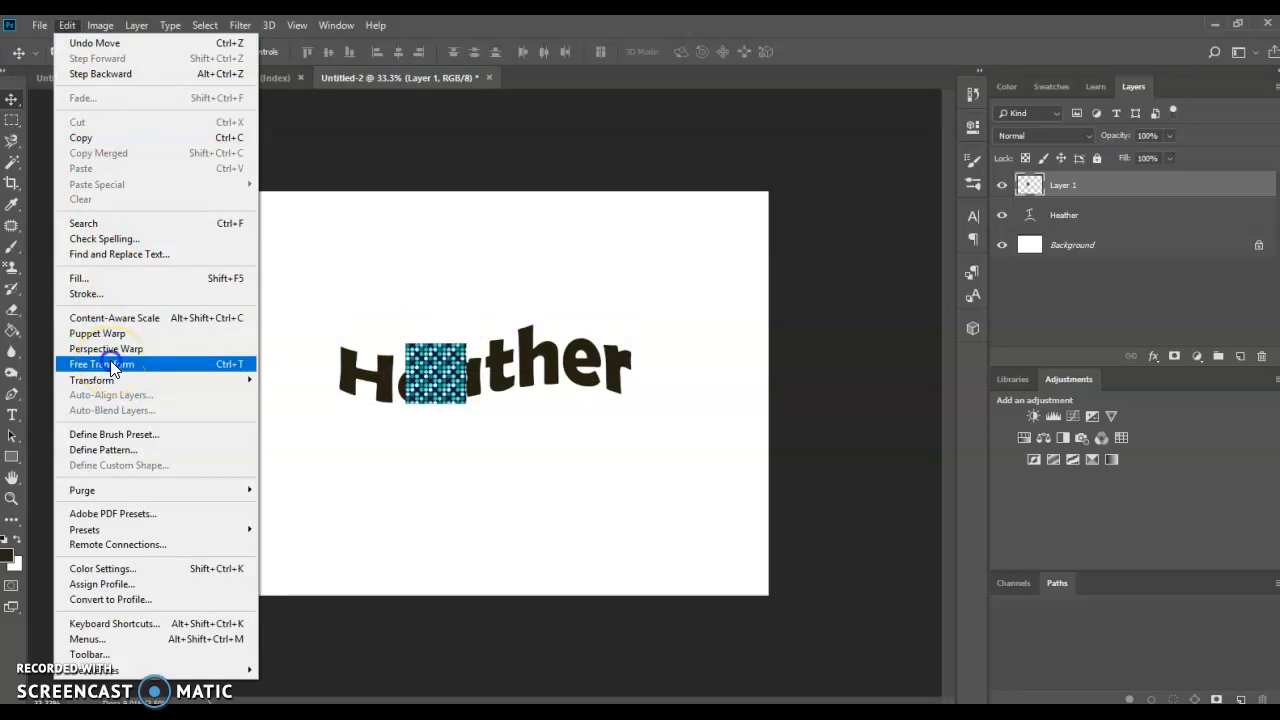
left_click(100, 364)
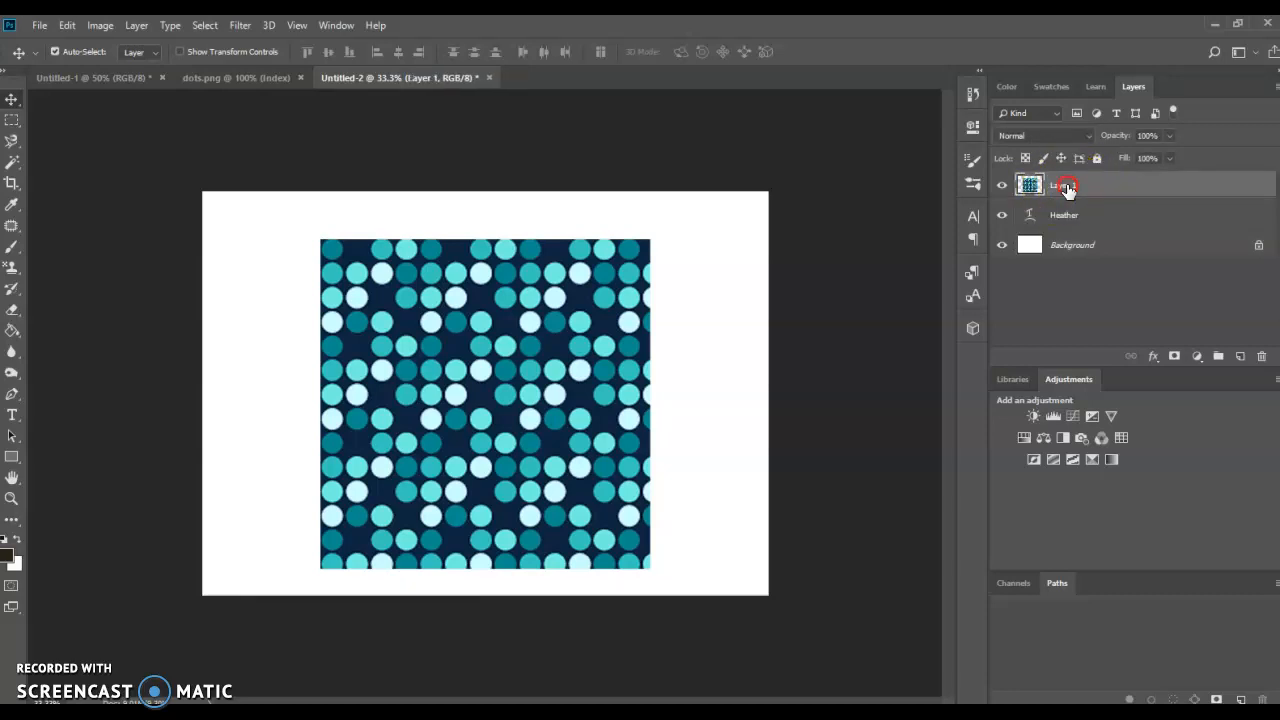
- Clip the polka-dot layer into the warped Heather text with a clipping mask
right_click(1064, 184)
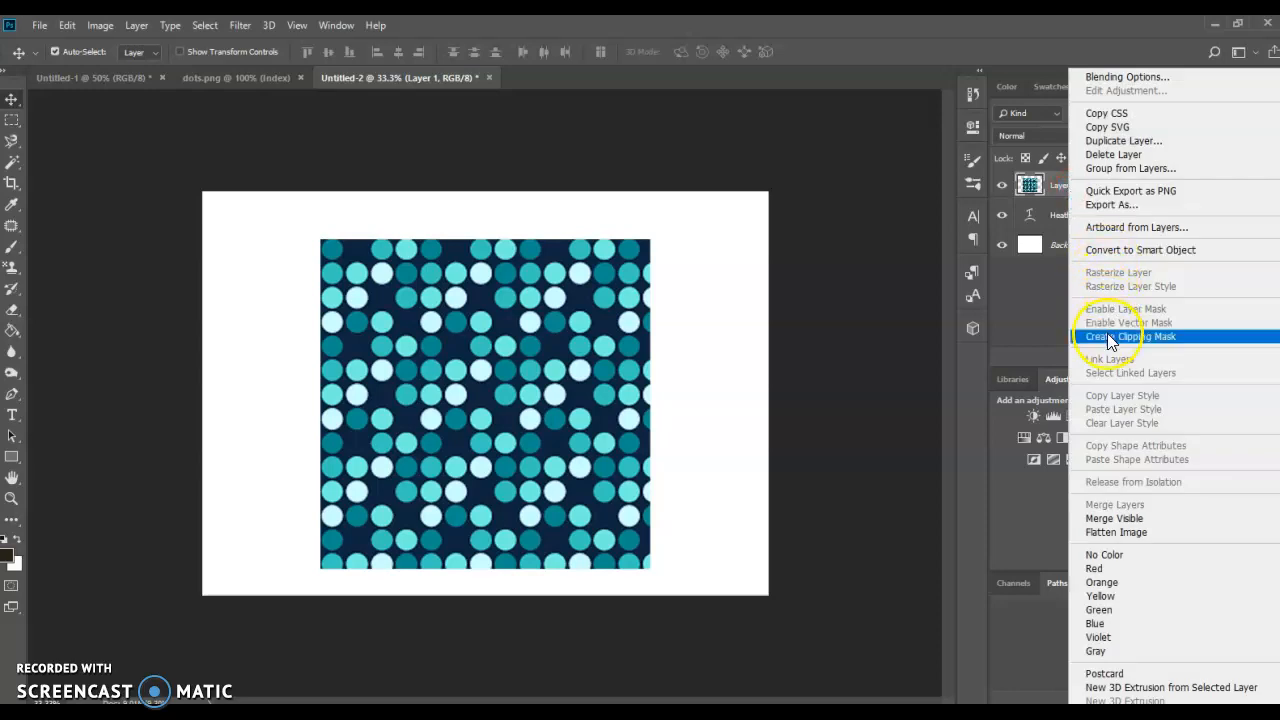
left_click(1132, 336)
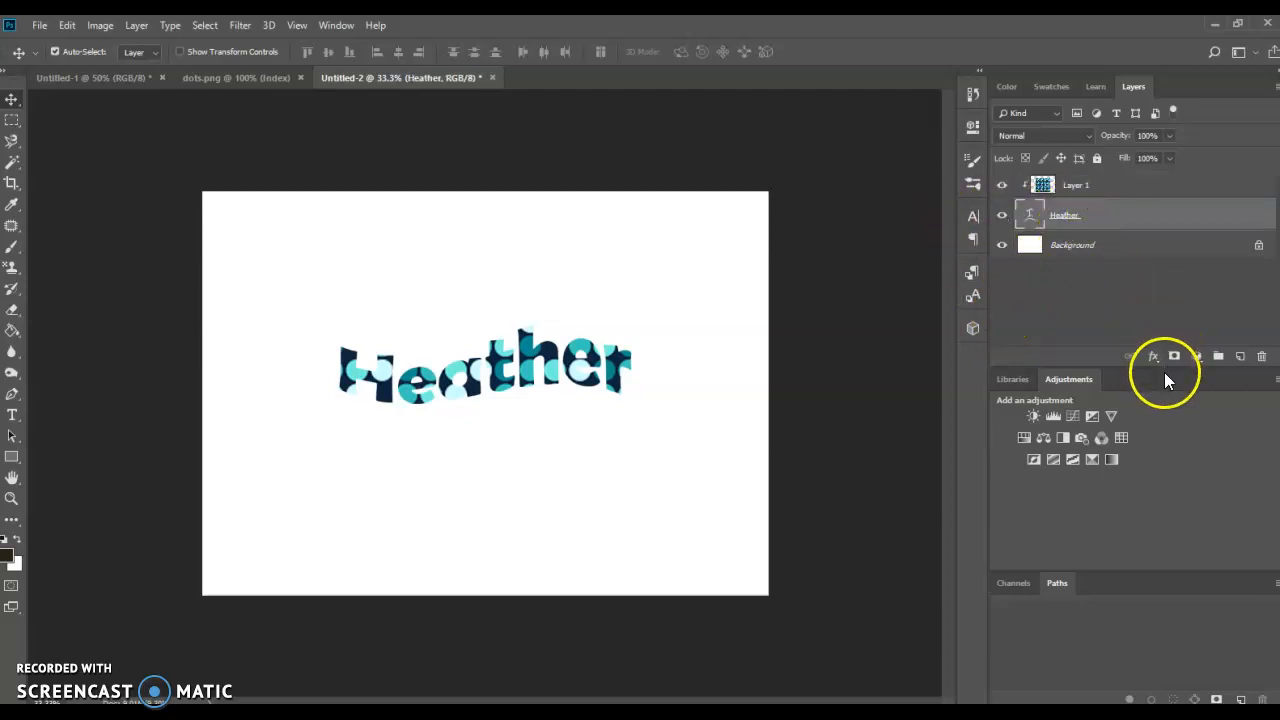
- Add a Stroke layer style to Heather and first try a yellow stroke colour
left_click(1152, 356)
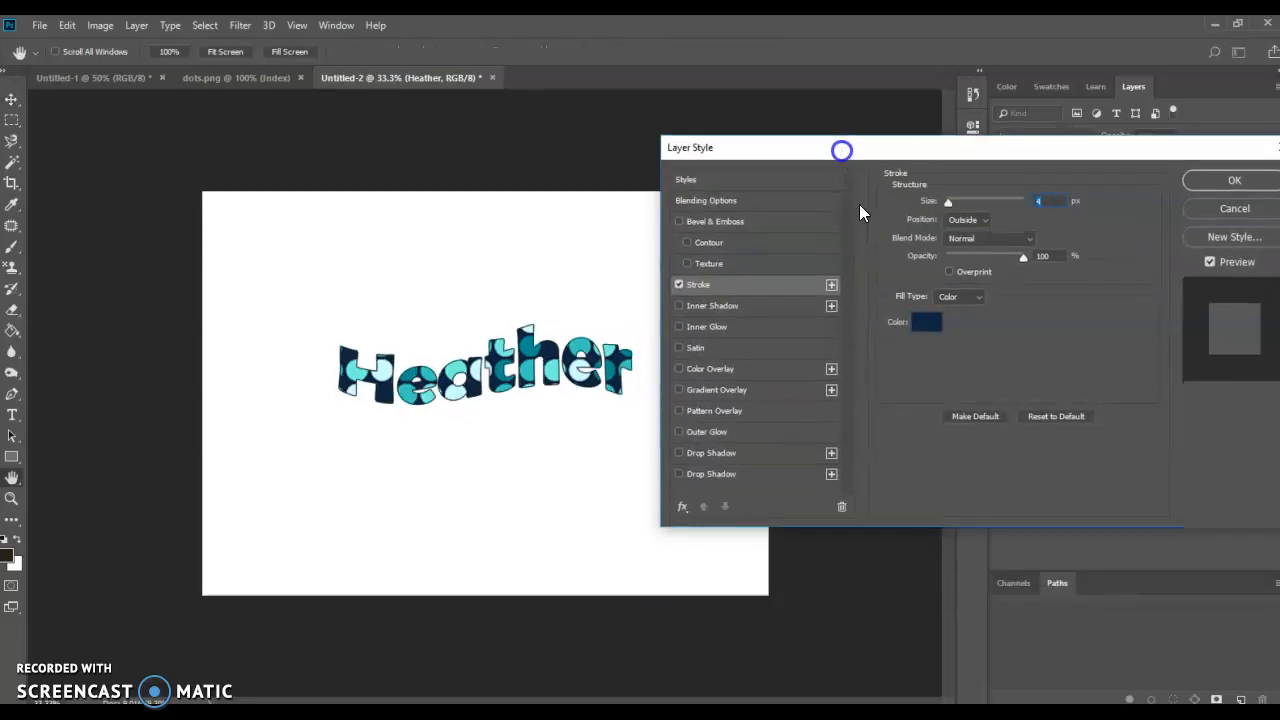
left_click(924, 320)
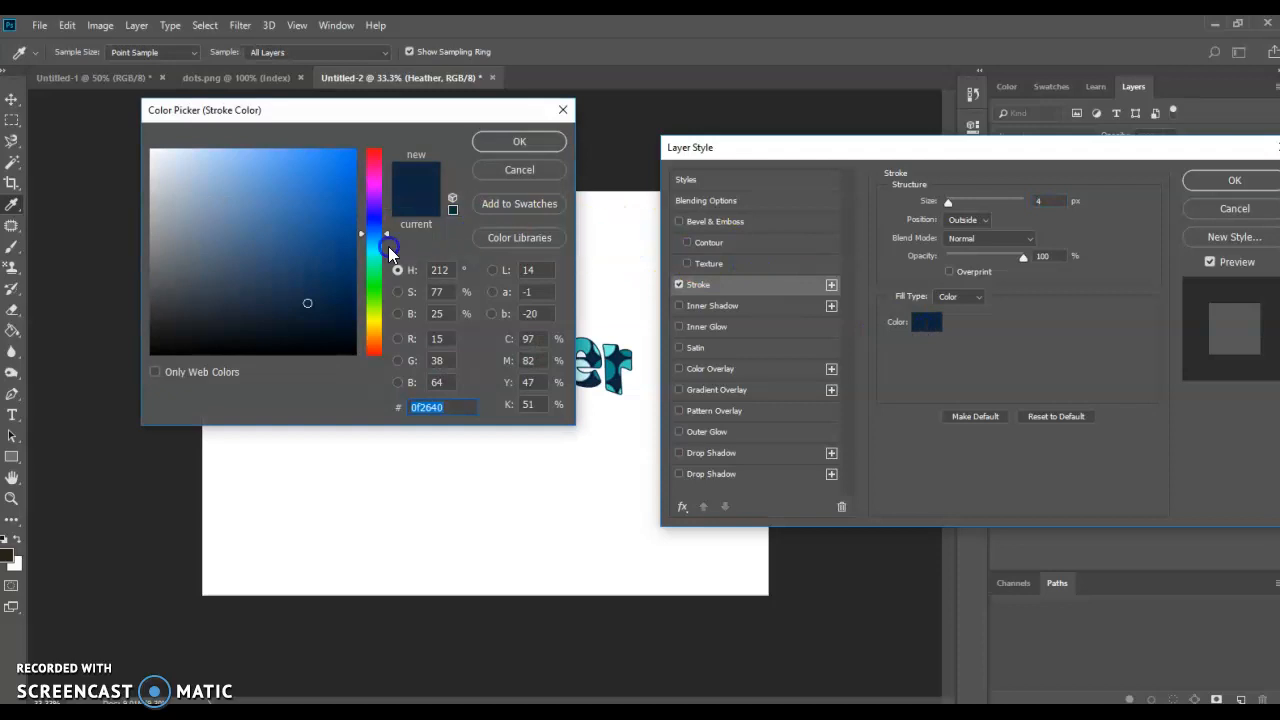
left_click_drag(388, 248, 376, 316)
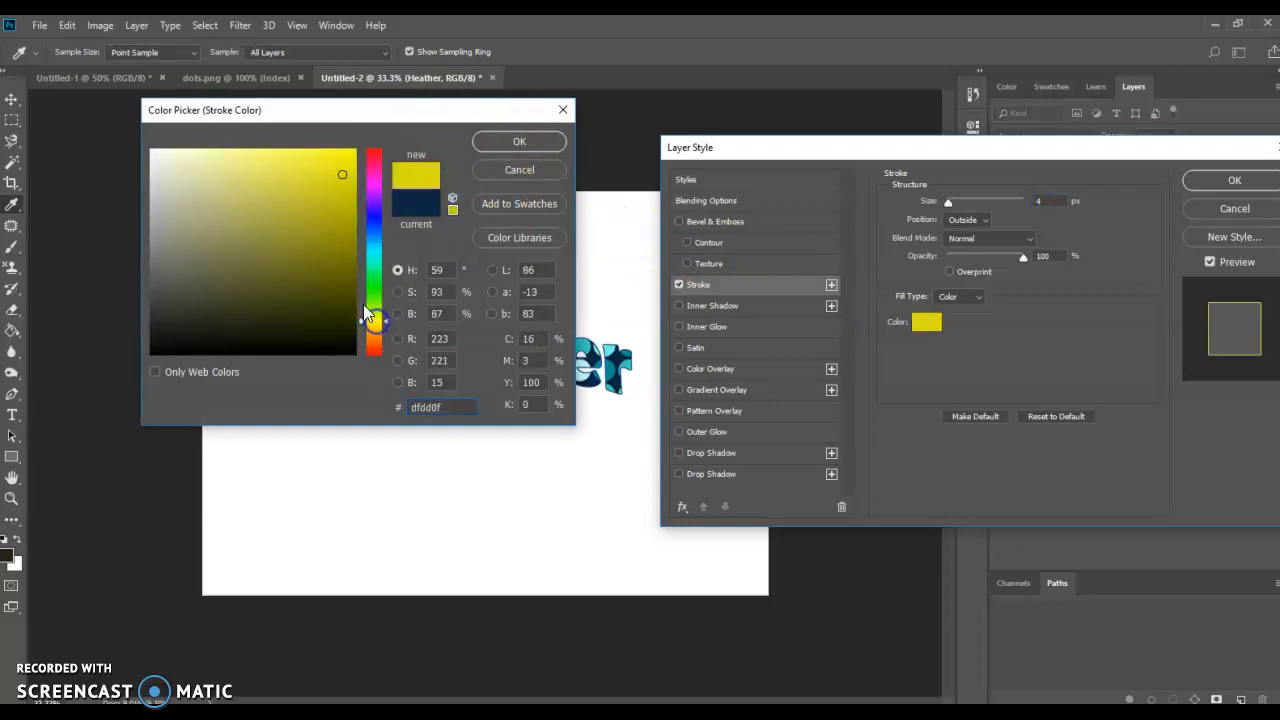
left_click(520, 140)
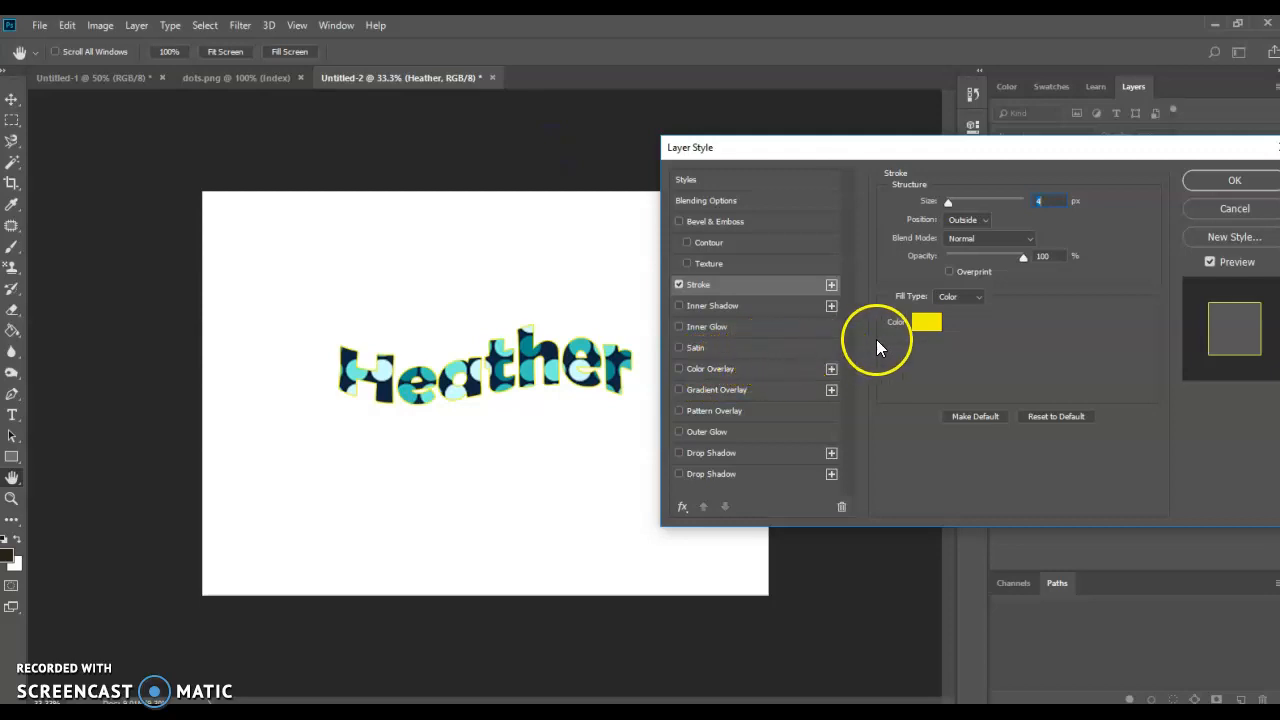
- Change the stroke to dark navy sampled from the lettering and adjust its size
left_click(924, 322)
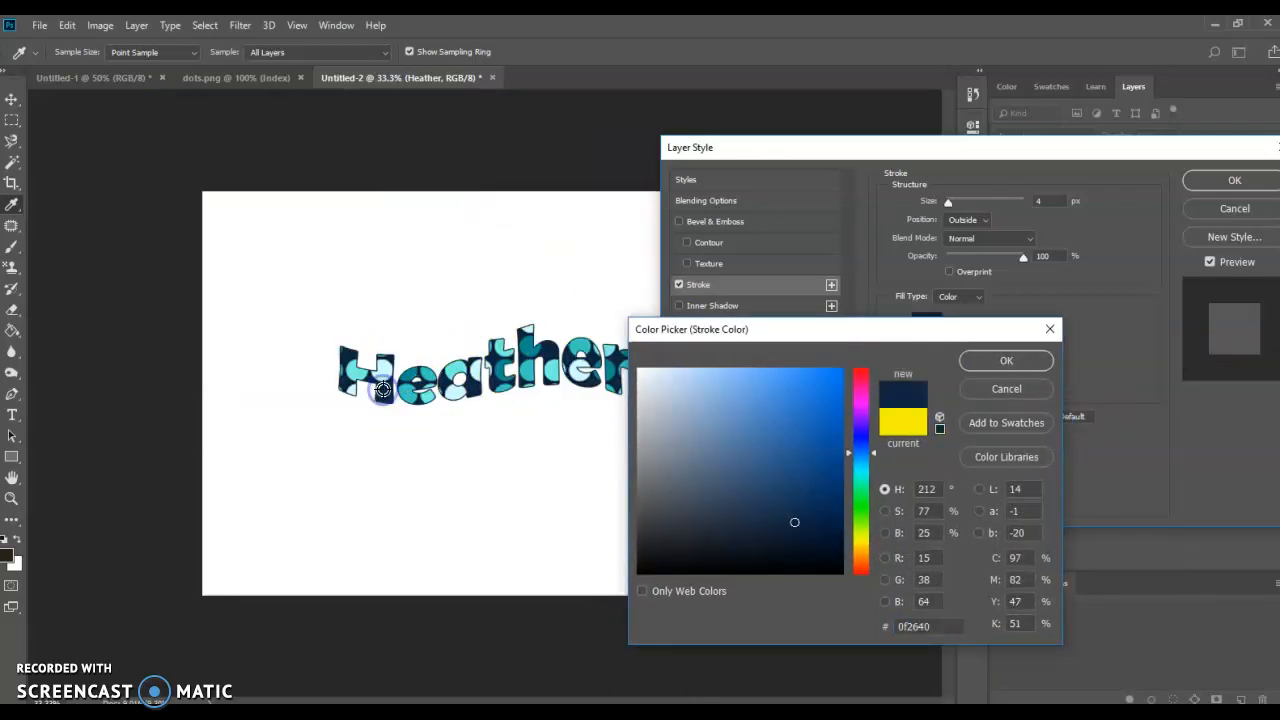
left_click(680, 368)
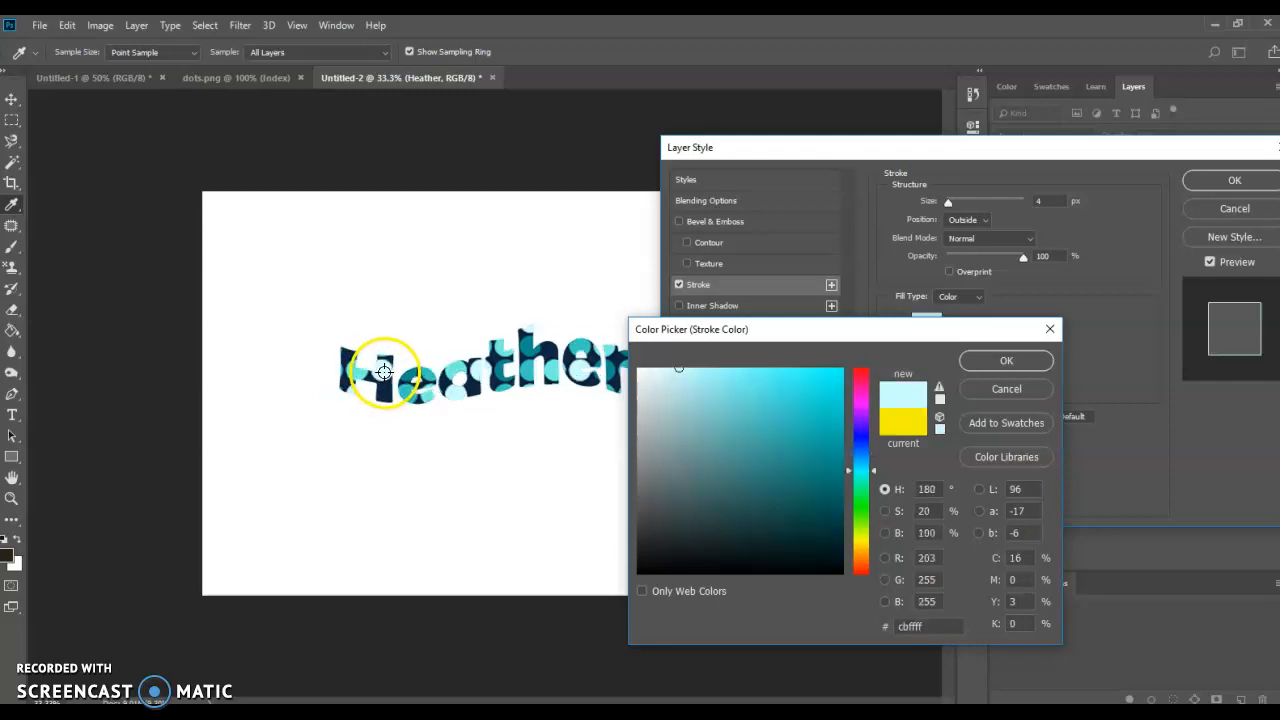
left_click(744, 378)
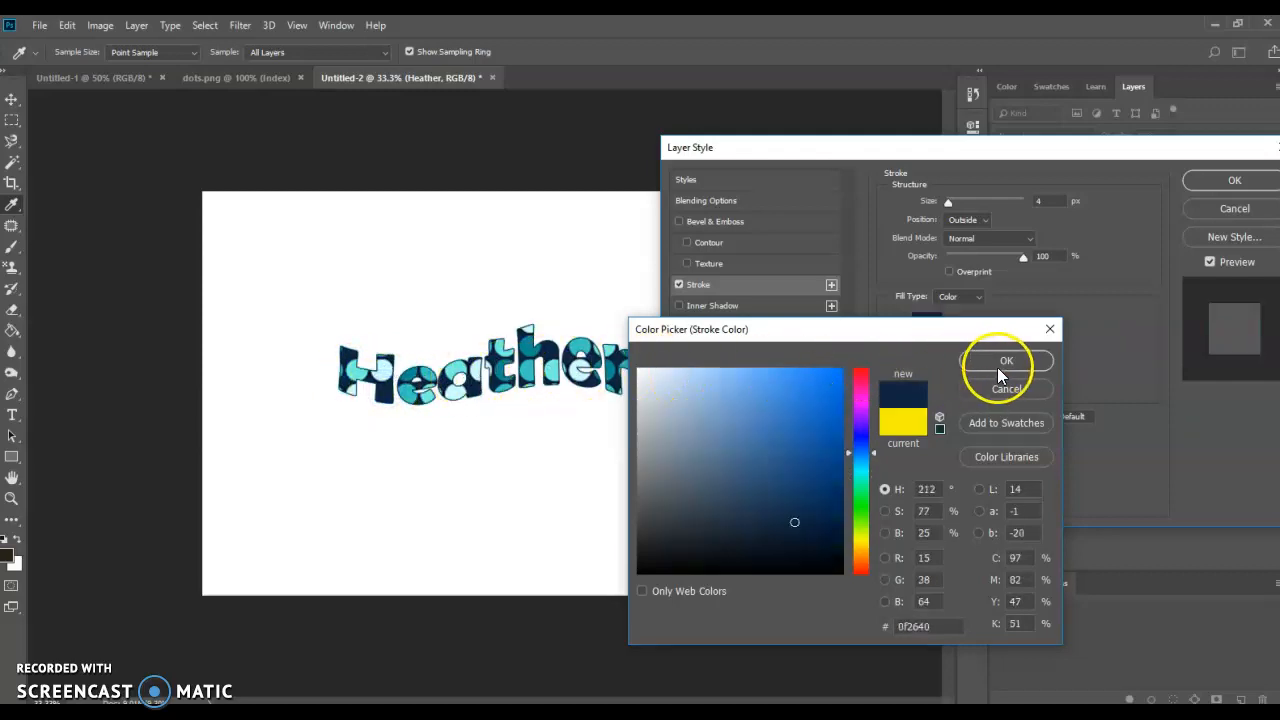
left_click(1006, 360)
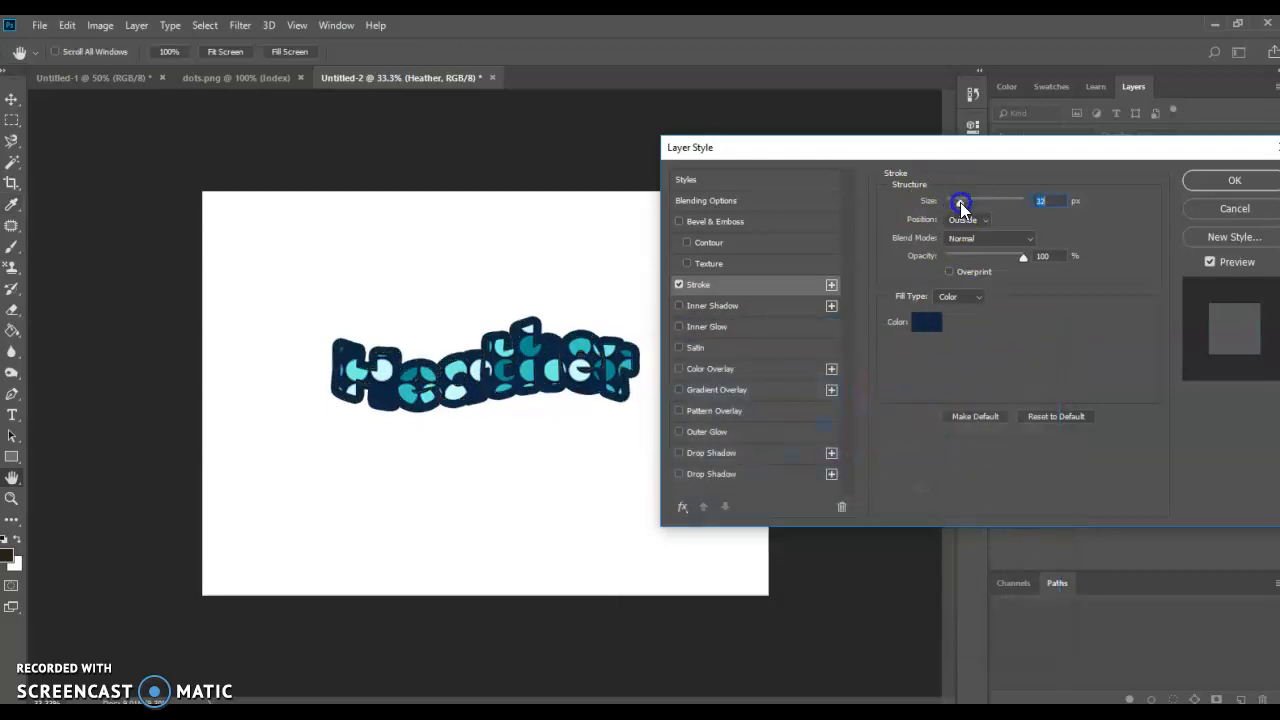
left_click_drag(960, 200, 948, 200)
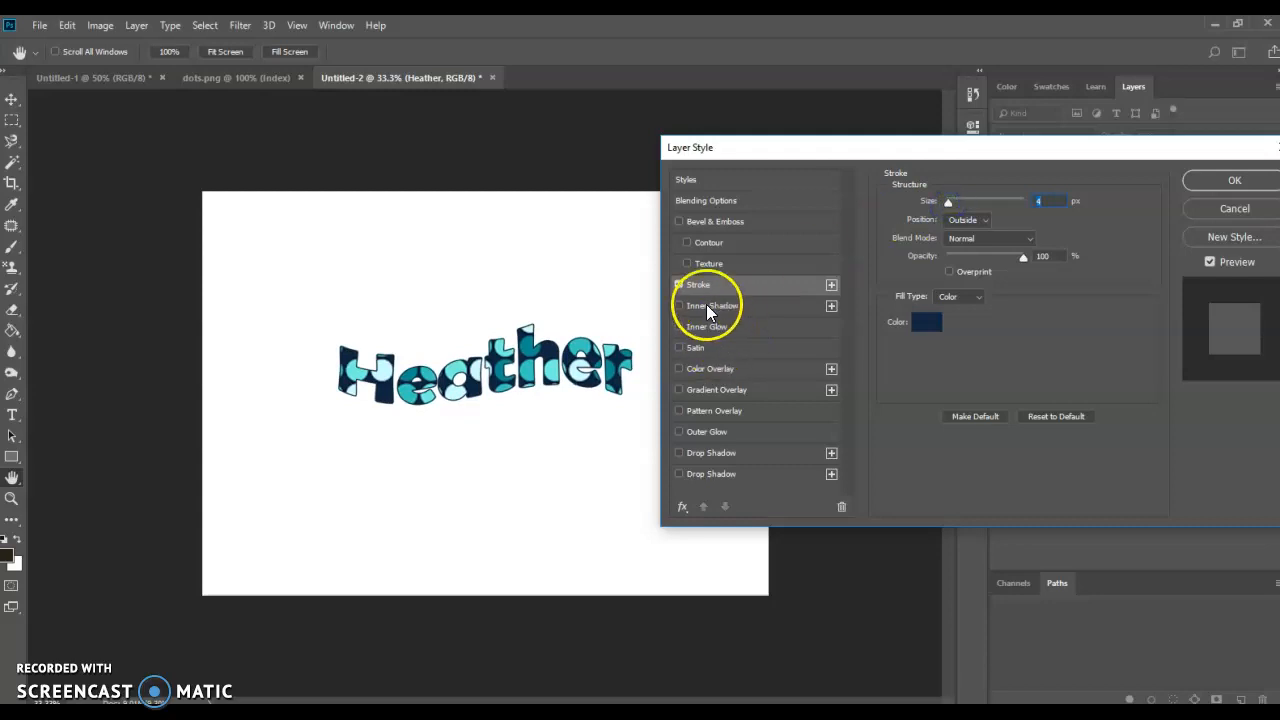
- Try Inner Shadow and Gradient Overlay, drop them, keep Bevel & Emboss and apply the styles
left_click(712, 304)
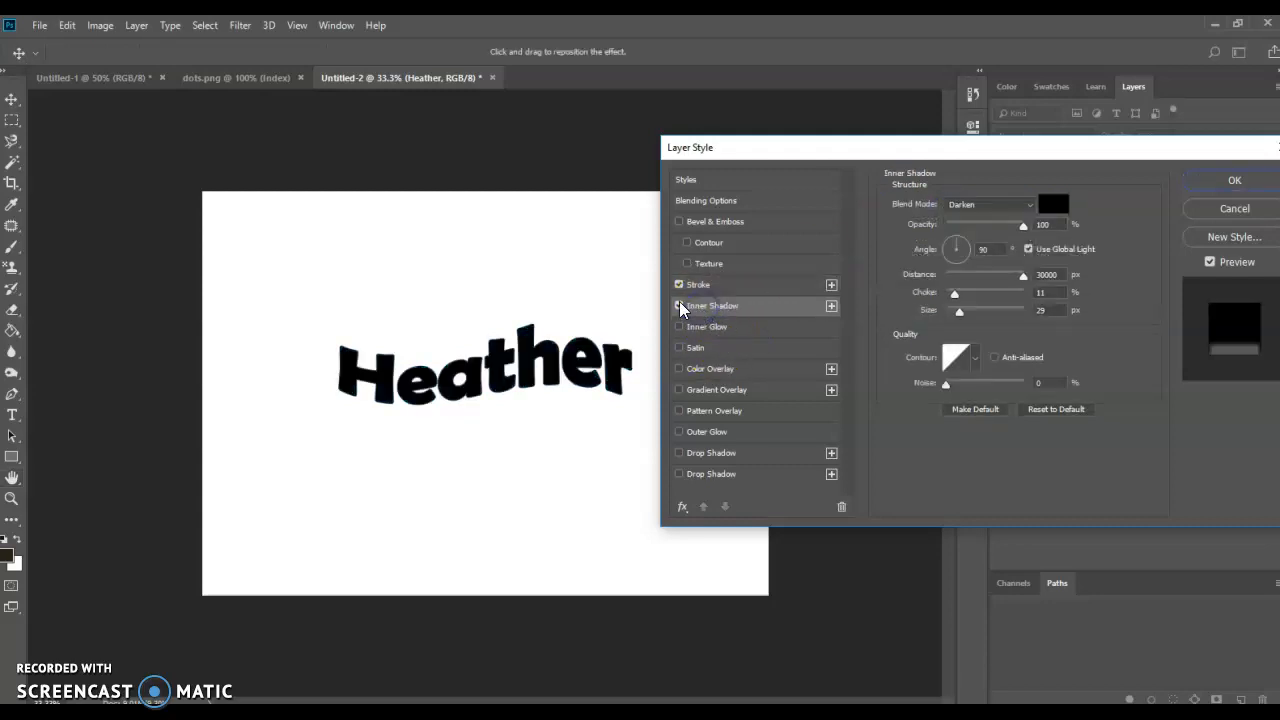
left_click(680, 388)
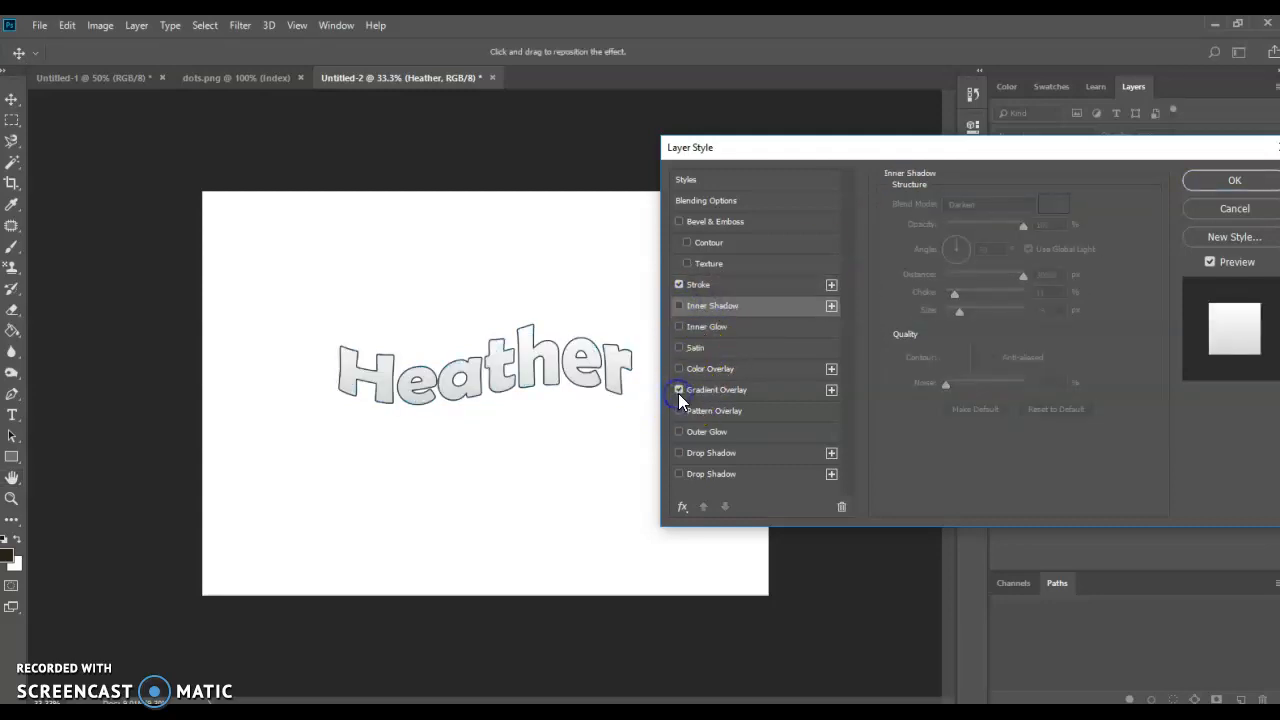
left_click(680, 220)
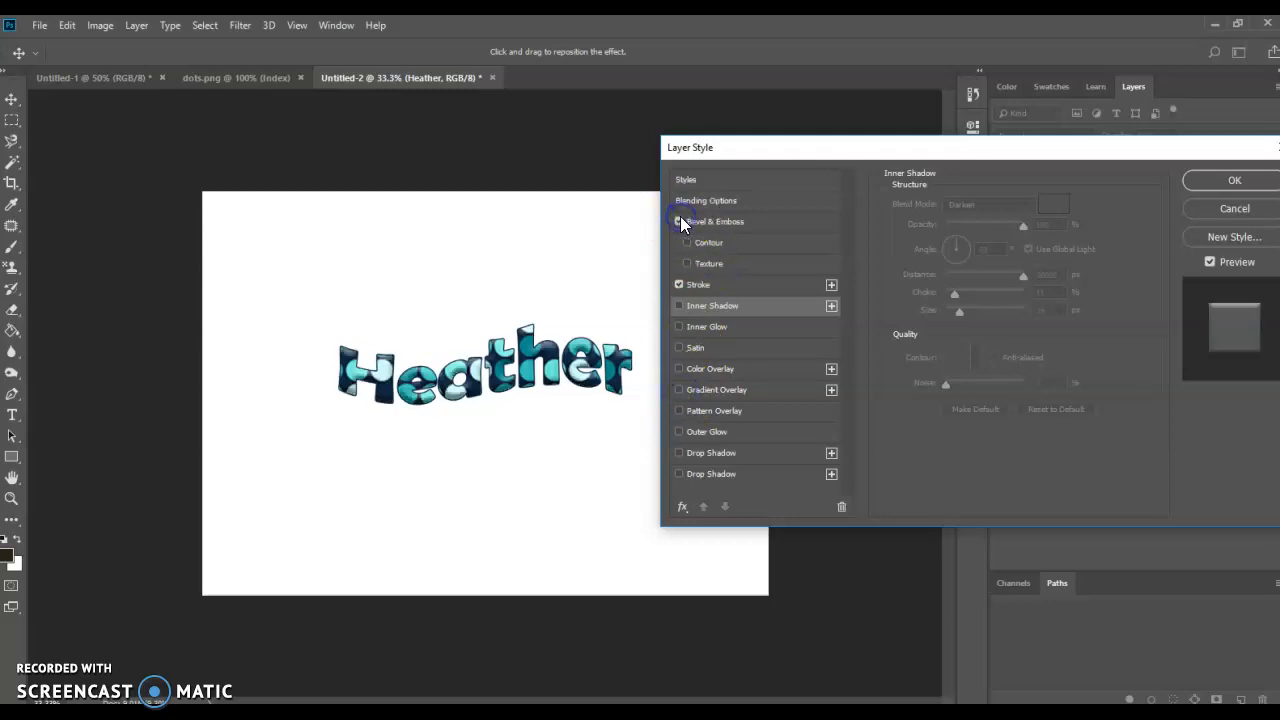
left_click(680, 220)
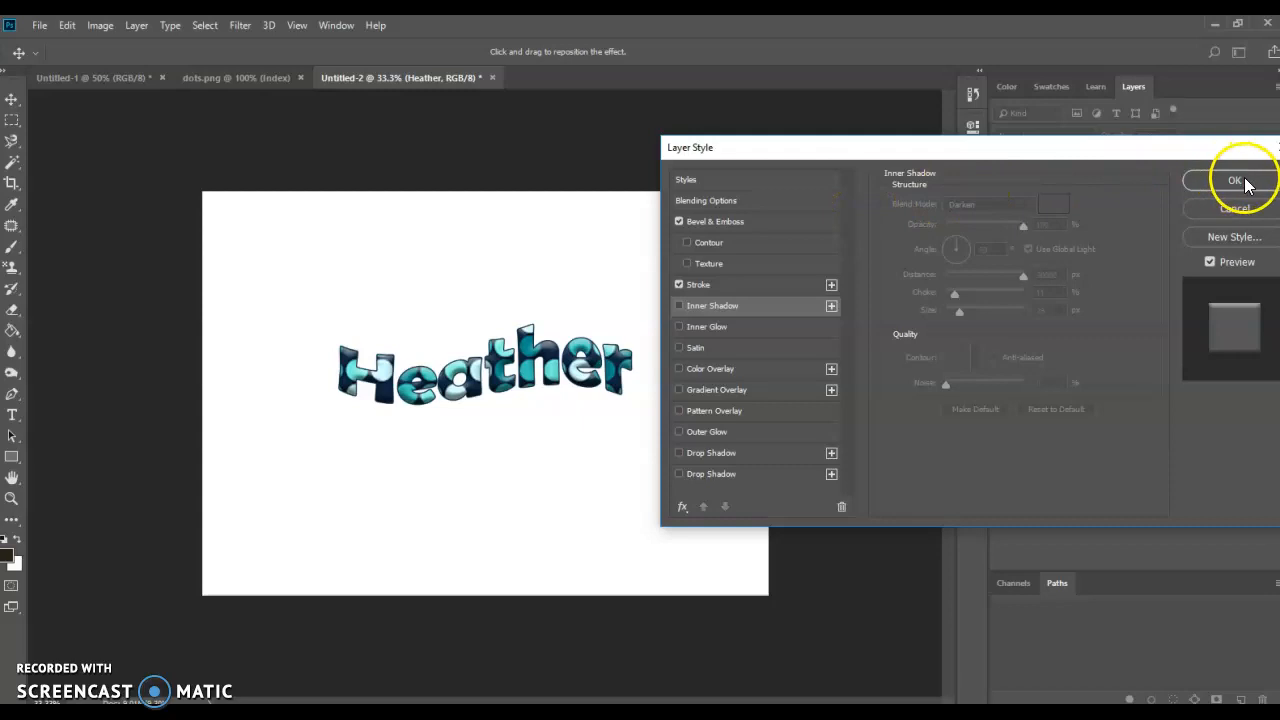
left_click(1236, 180)
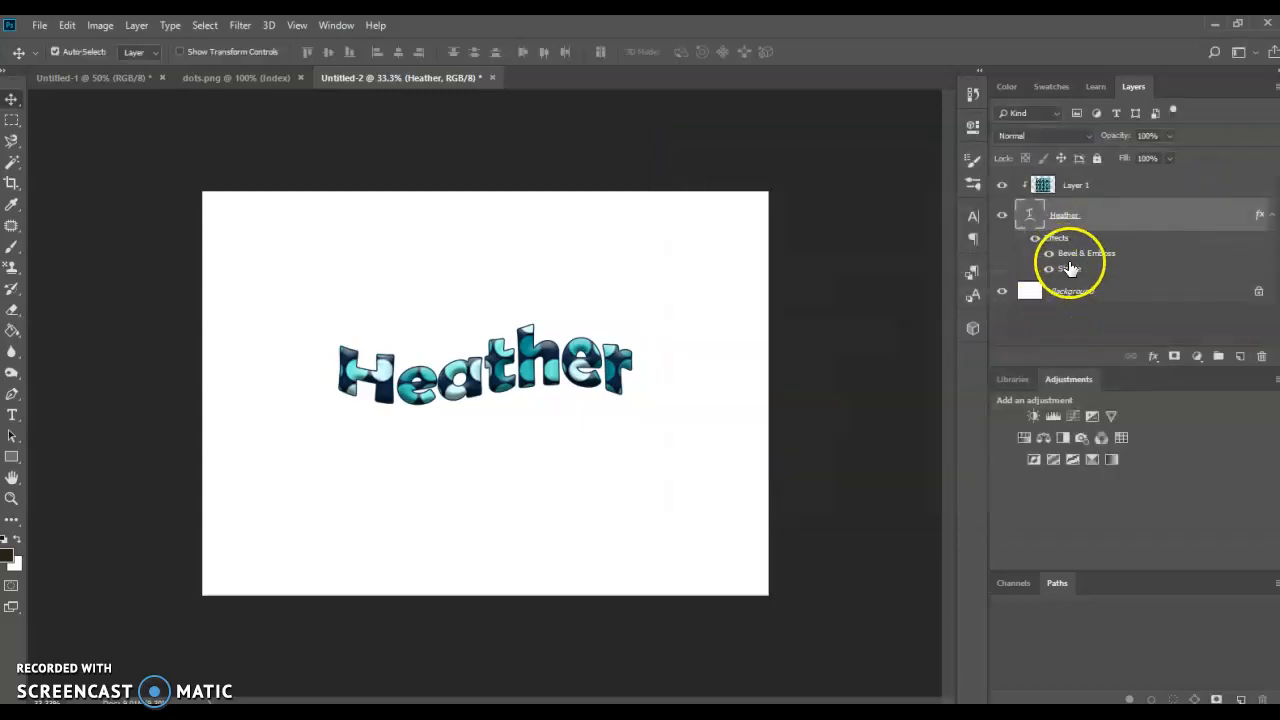
left_click(1036, 252)
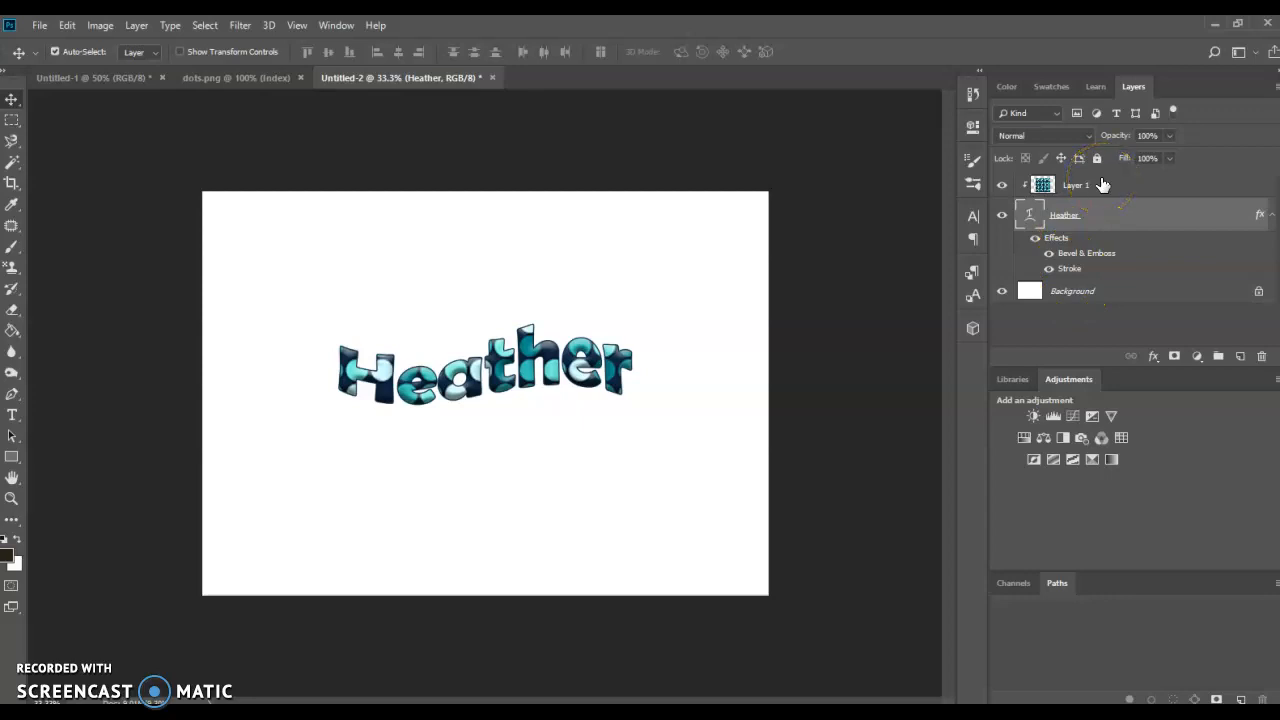
- Fill the Background layer with the Paint Bucket, first golden orange, then choose bright blue
left_click(1072, 290)
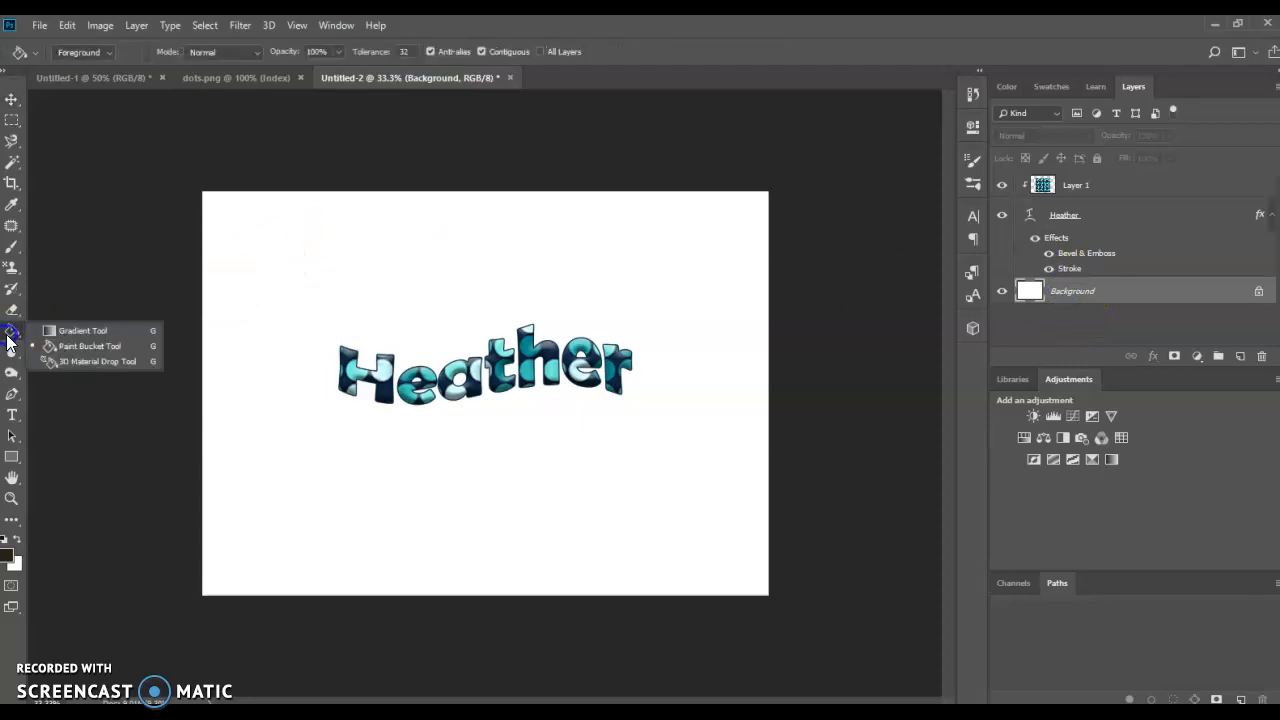
left_click(82, 330)
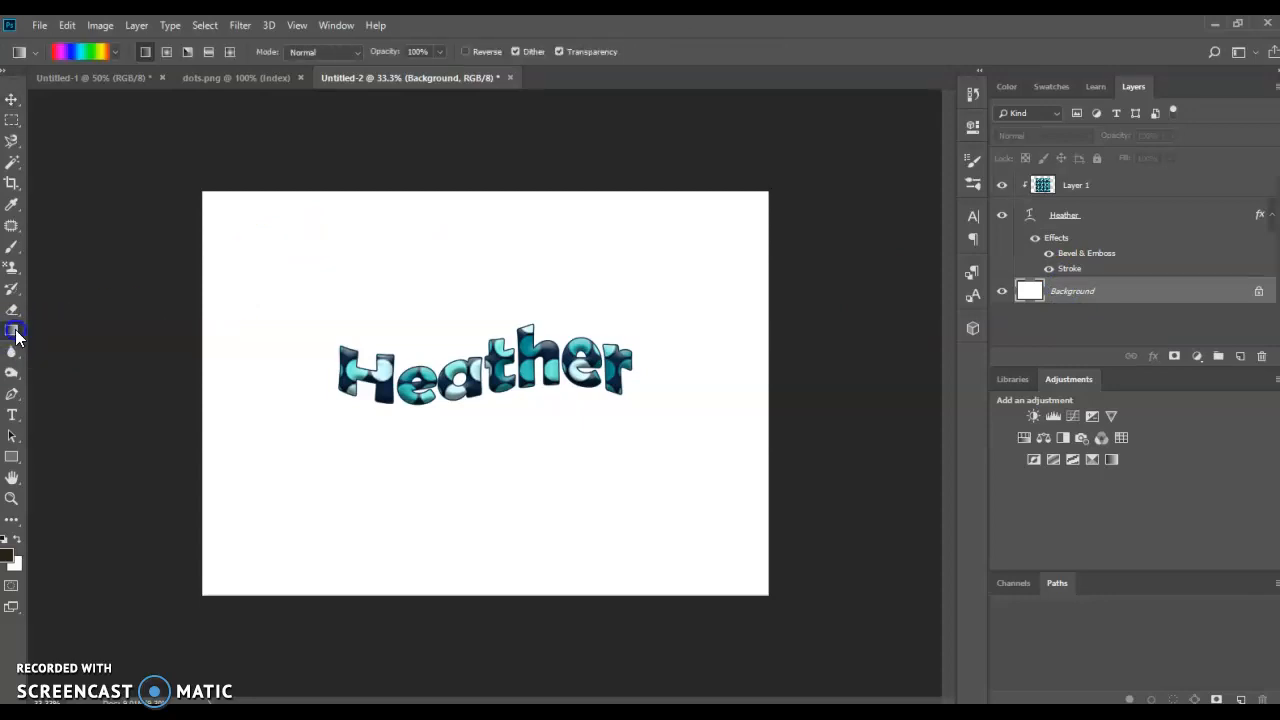
left_click(12, 330)
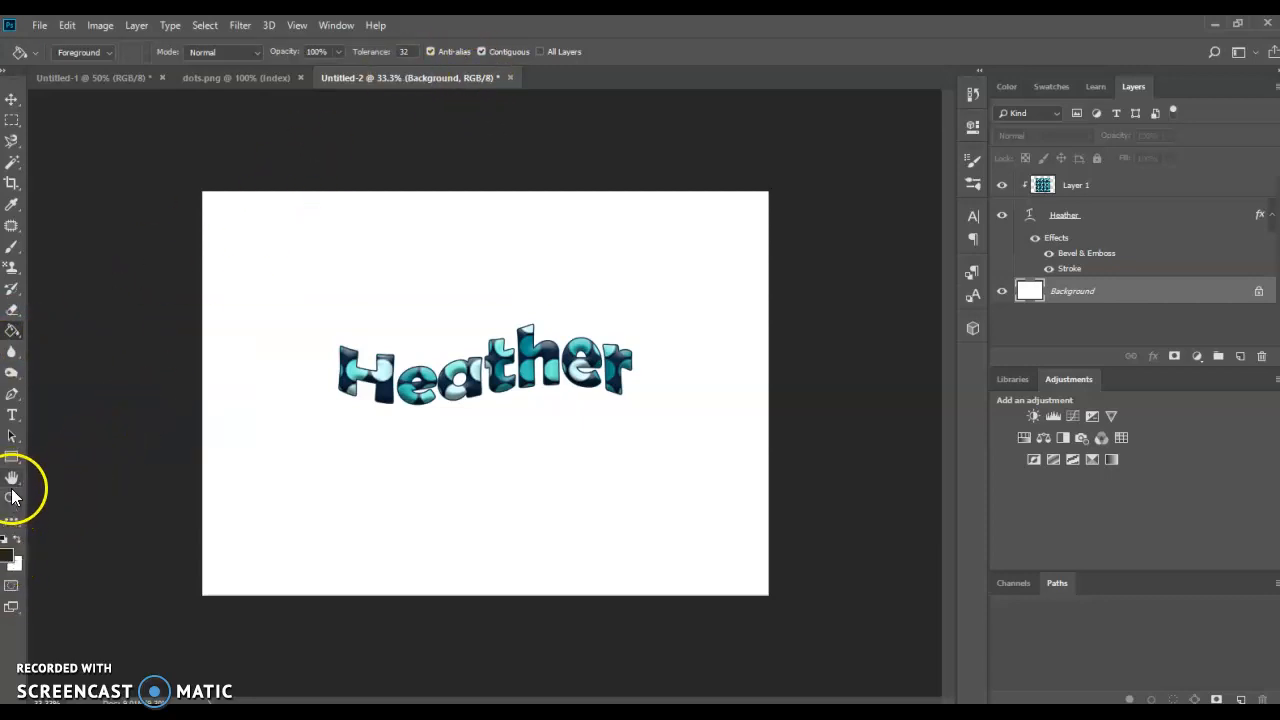
left_click(12, 550)
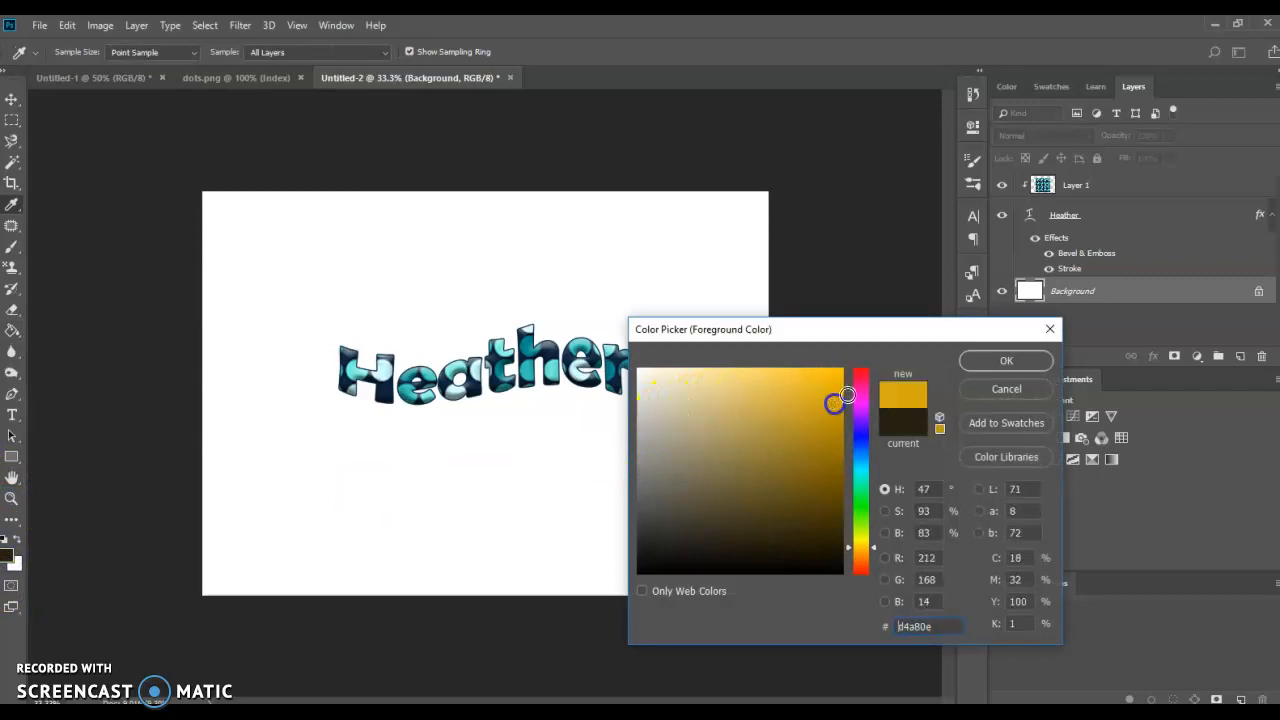
left_click(1004, 360)
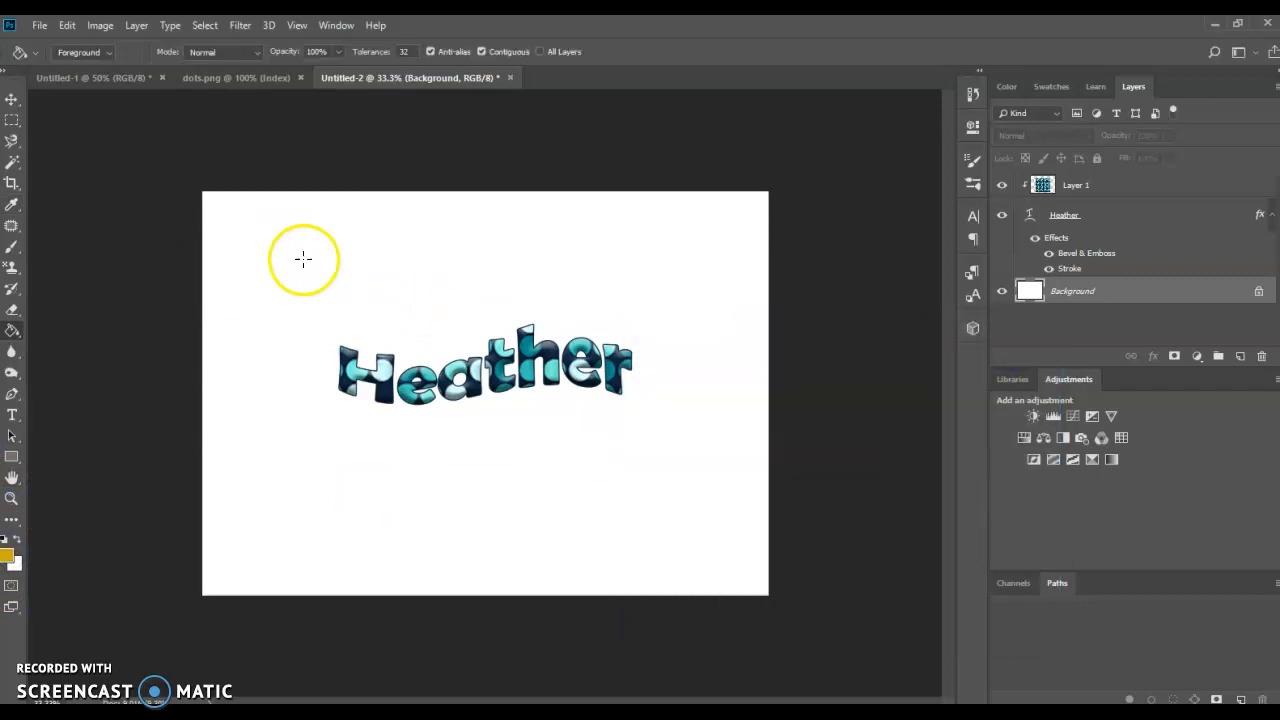
left_click(328, 260)
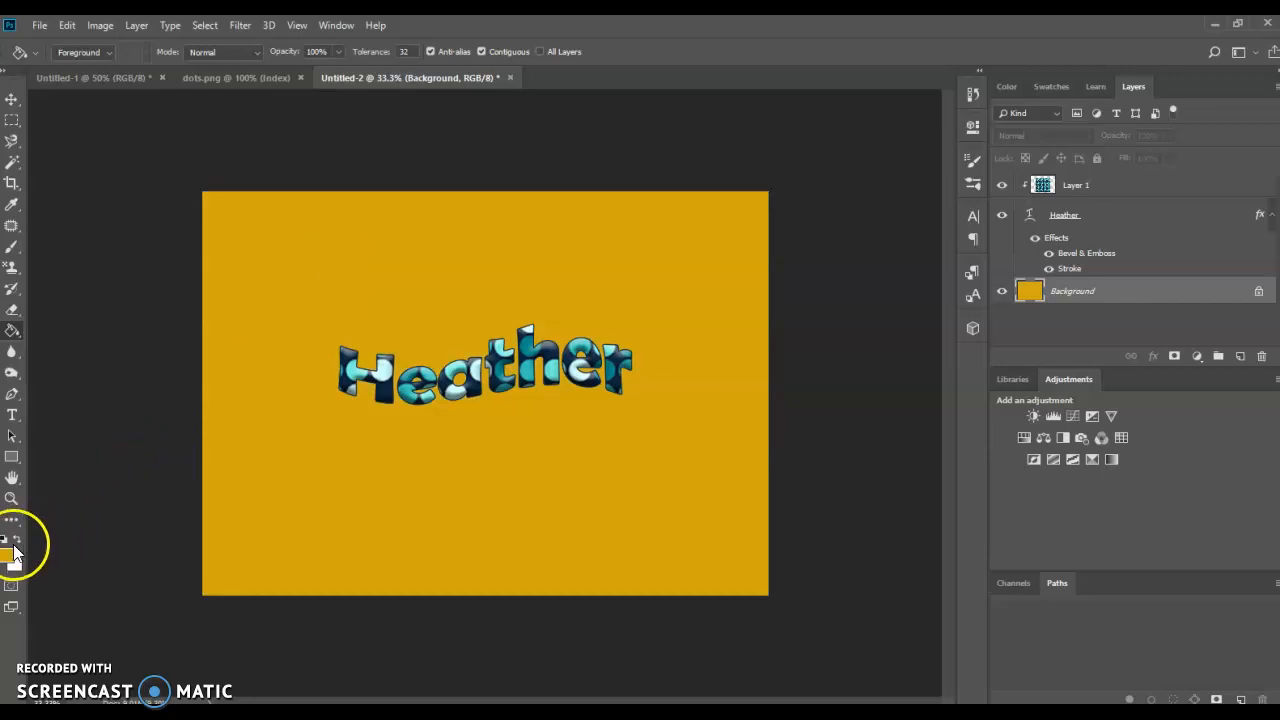
left_click(8, 540)
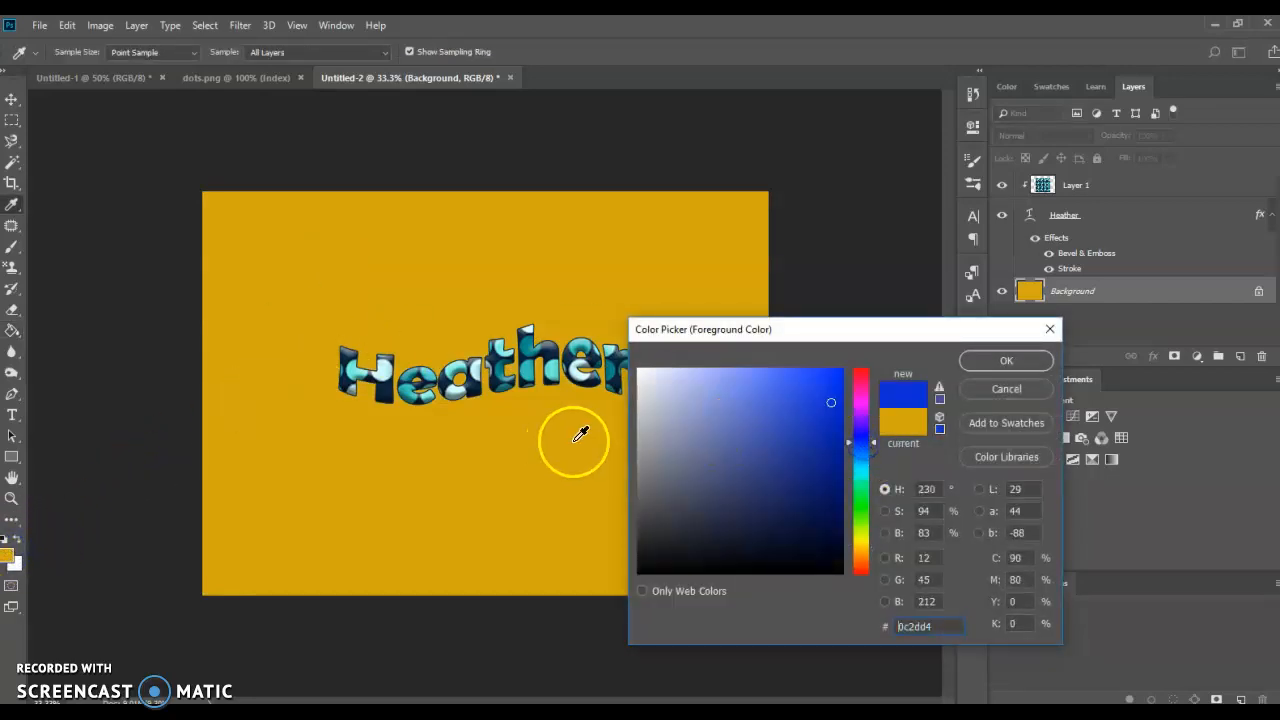
left_click(1006, 360)
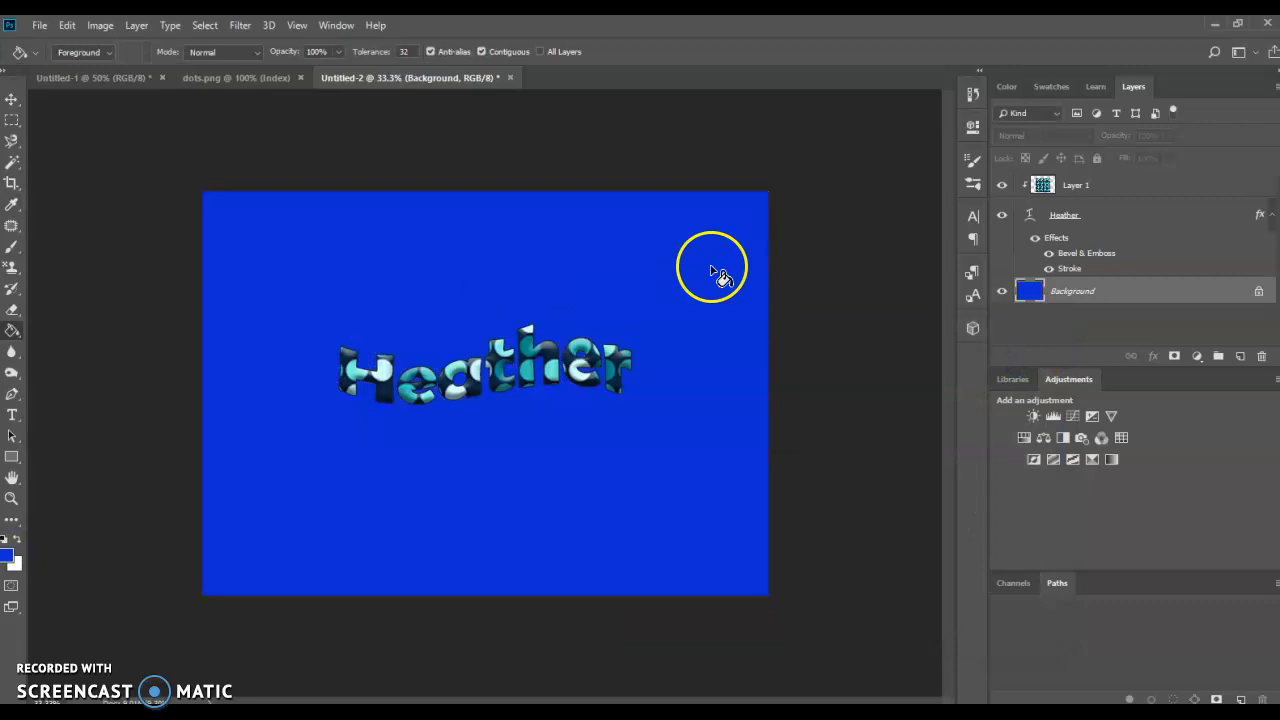
mouse_move(12, 332)
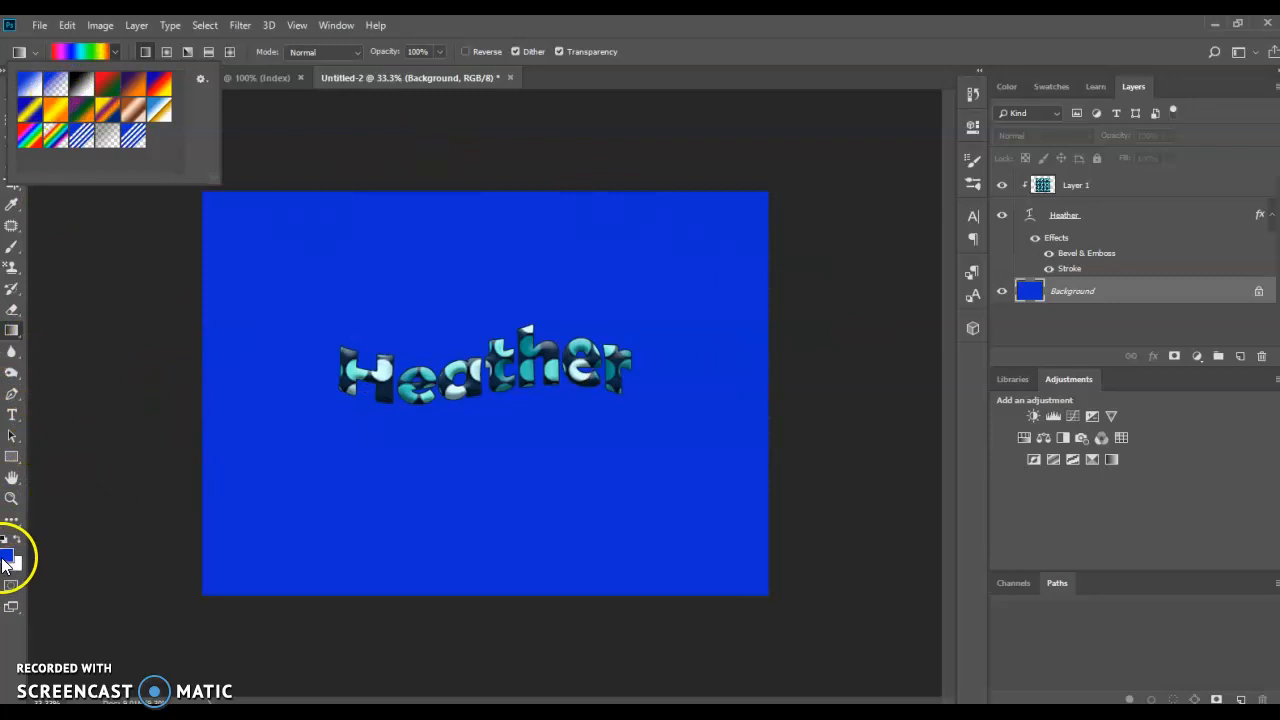
- Set a green foreground colour and bring up the gradient presets for the background fill
left_click(16, 560)
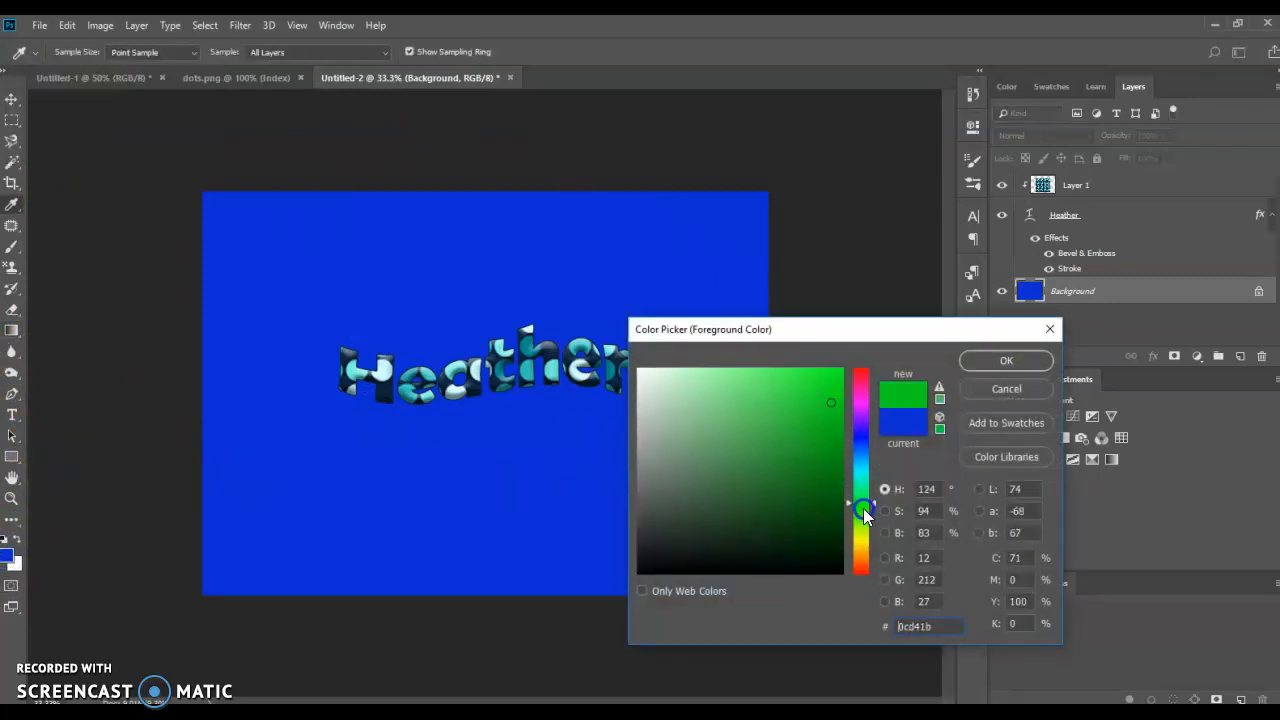
left_click(1006, 360)
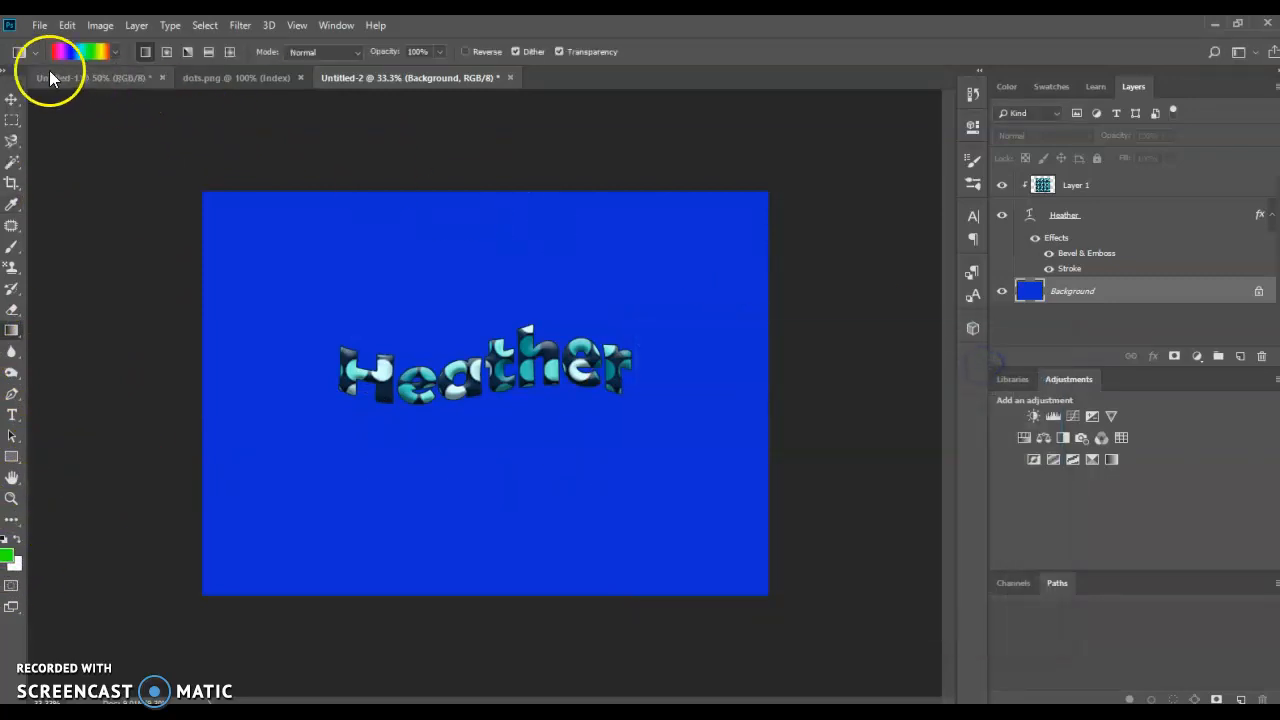
left_click(60, 52)
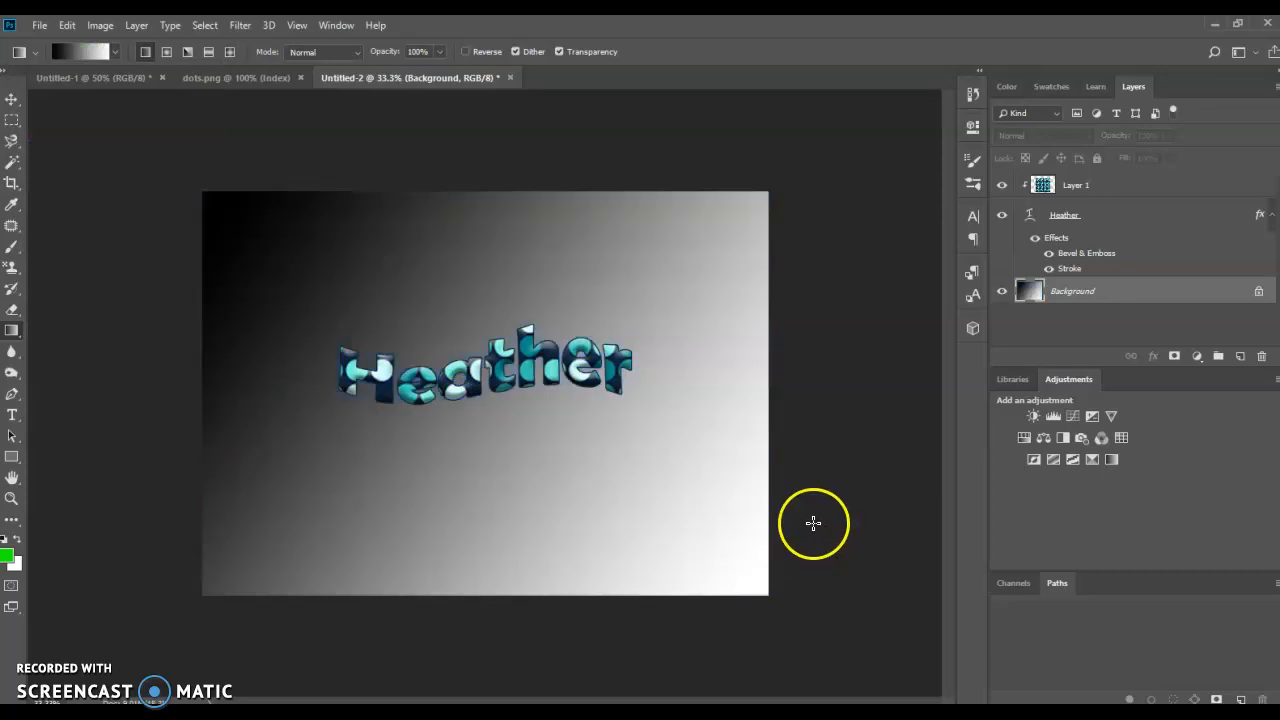
mouse_move(672, 516)
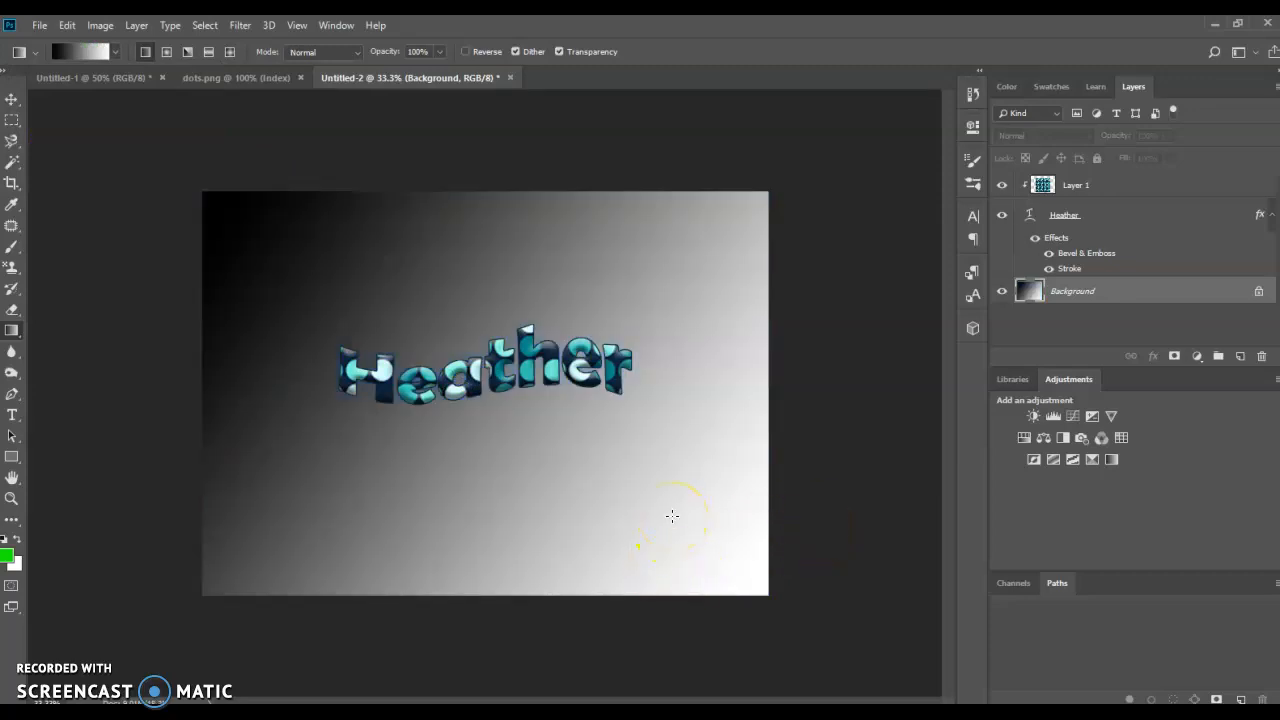